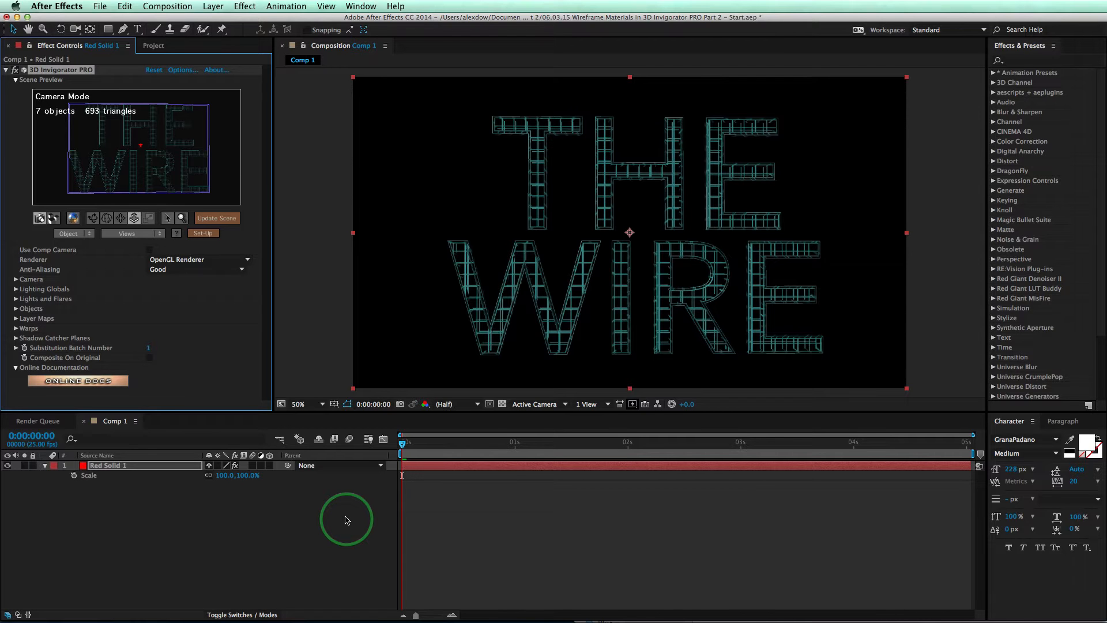
- Open the Invigorator Set-Up window from Effect Controls for the THE WIRE text
left_click(203, 233)
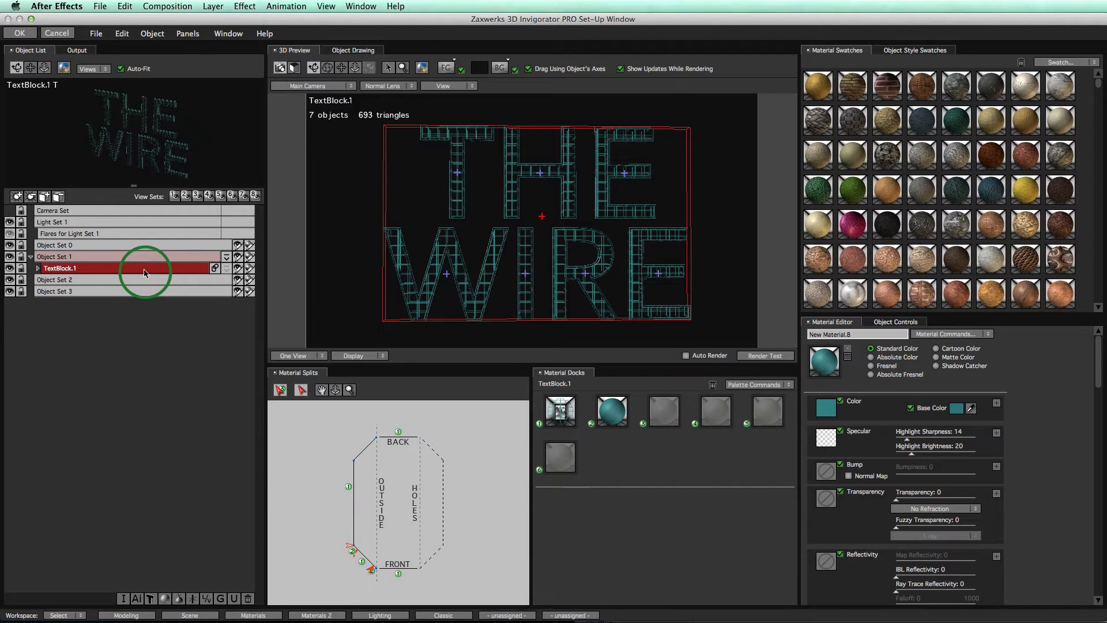
mouse_move(489, 306)
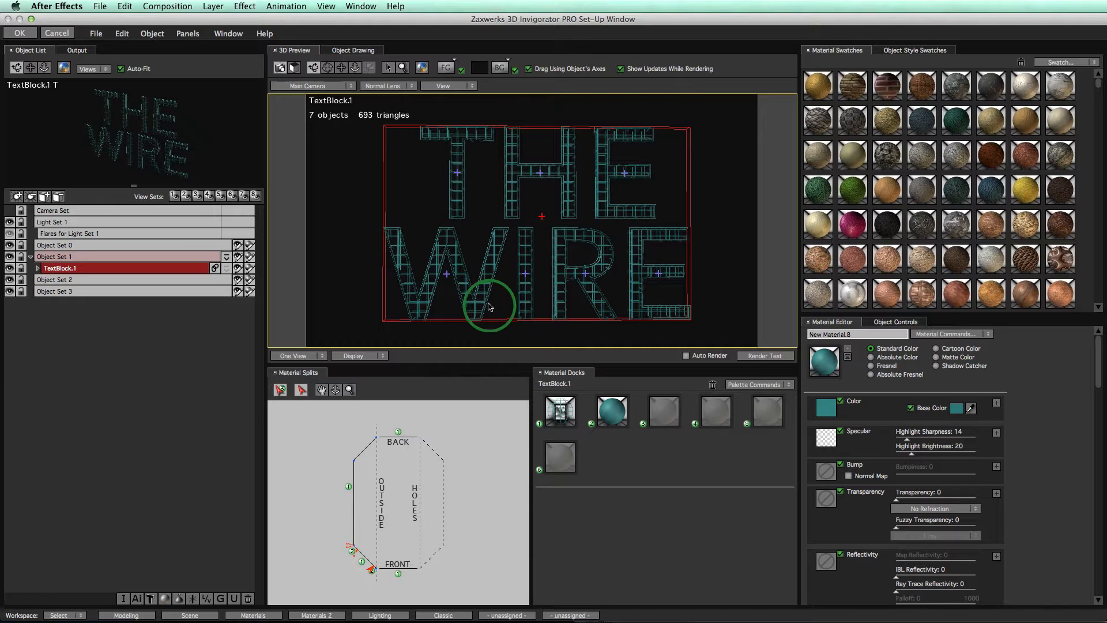
mouse_move(485, 304)
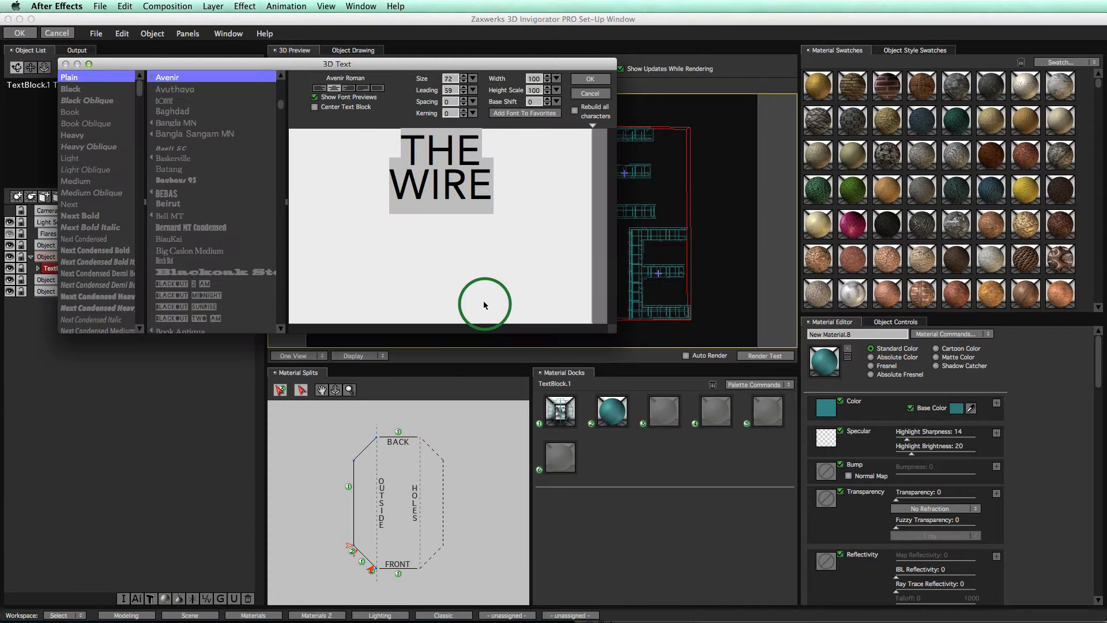
- Set the THE WIRE text to Avenir Black Oblique and confirm
left_click(86, 99)
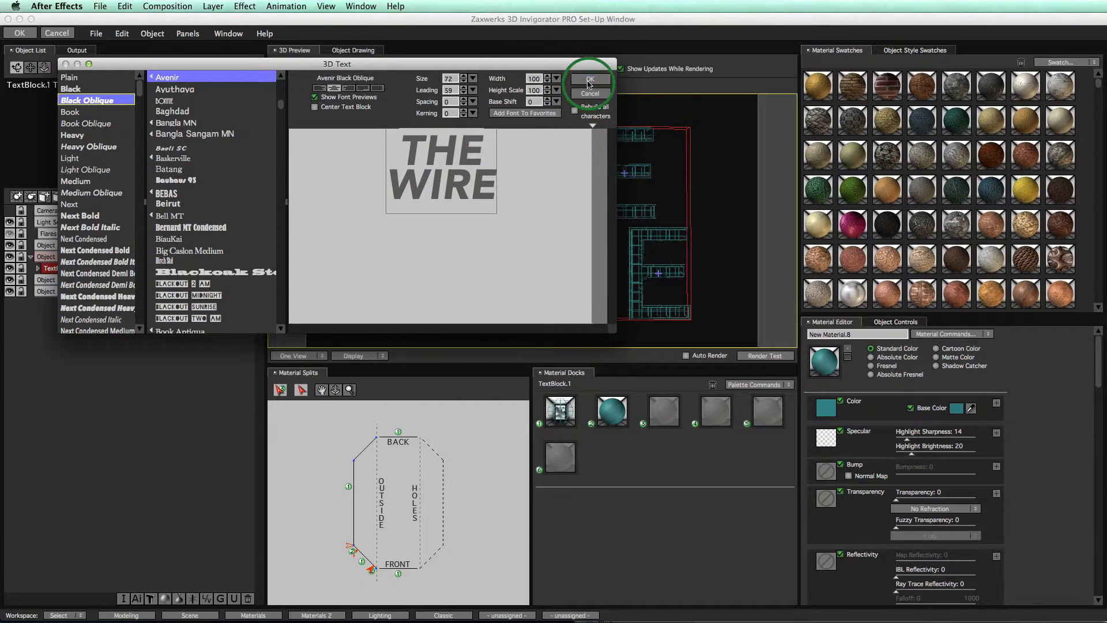
left_click(589, 78)
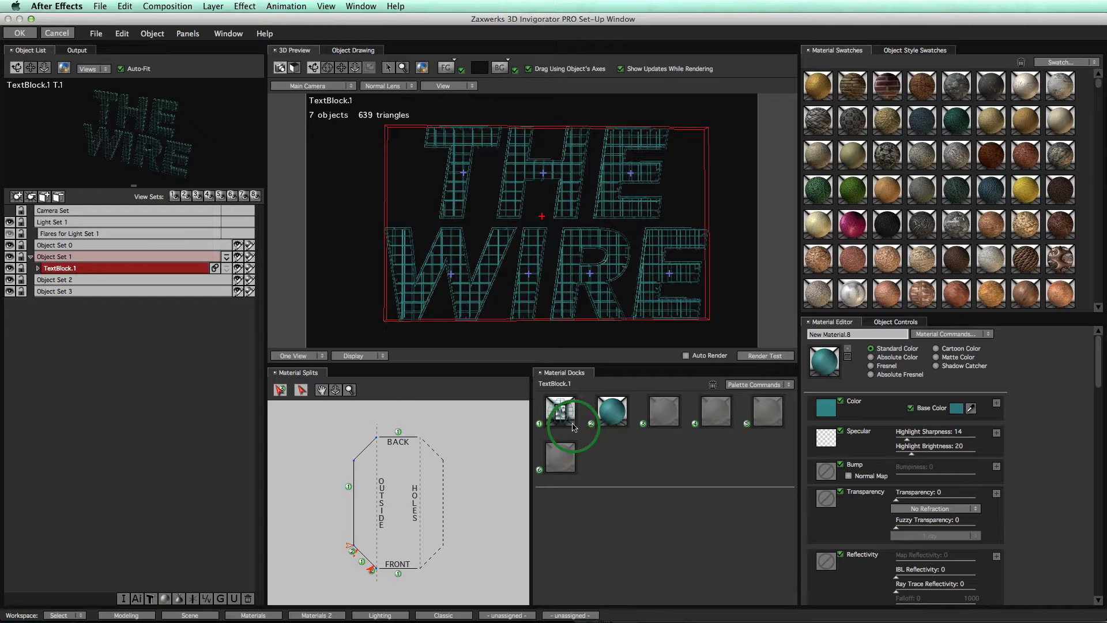
mouse_move(561, 411)
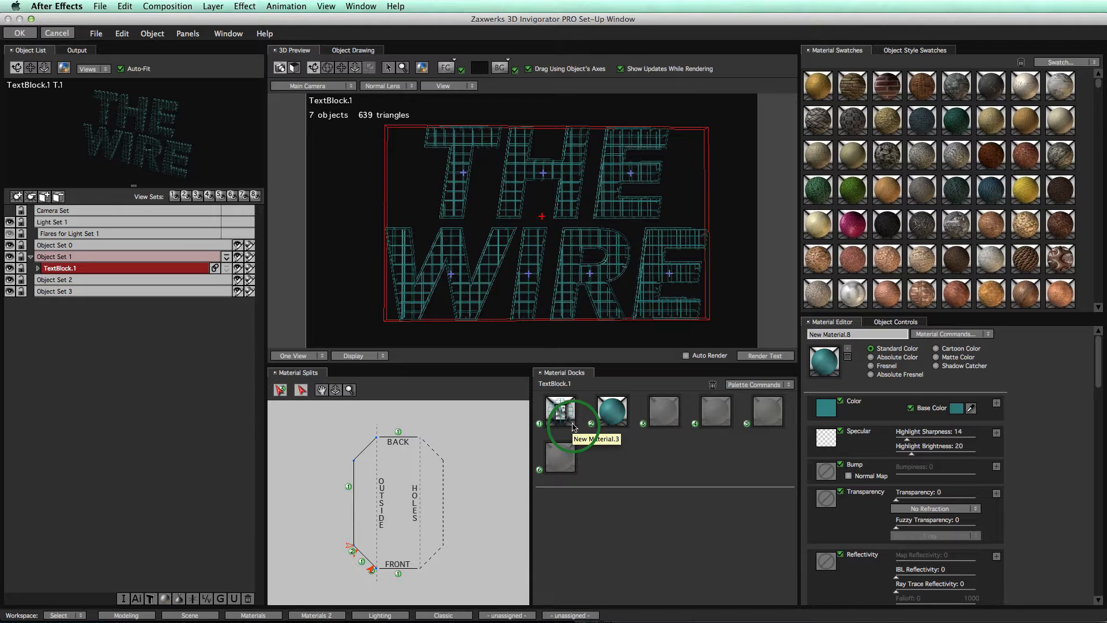
- Load New Material.3 and recolour its grid's H Line Color from teal to gold in the Grid Editor
left_click(561, 410)
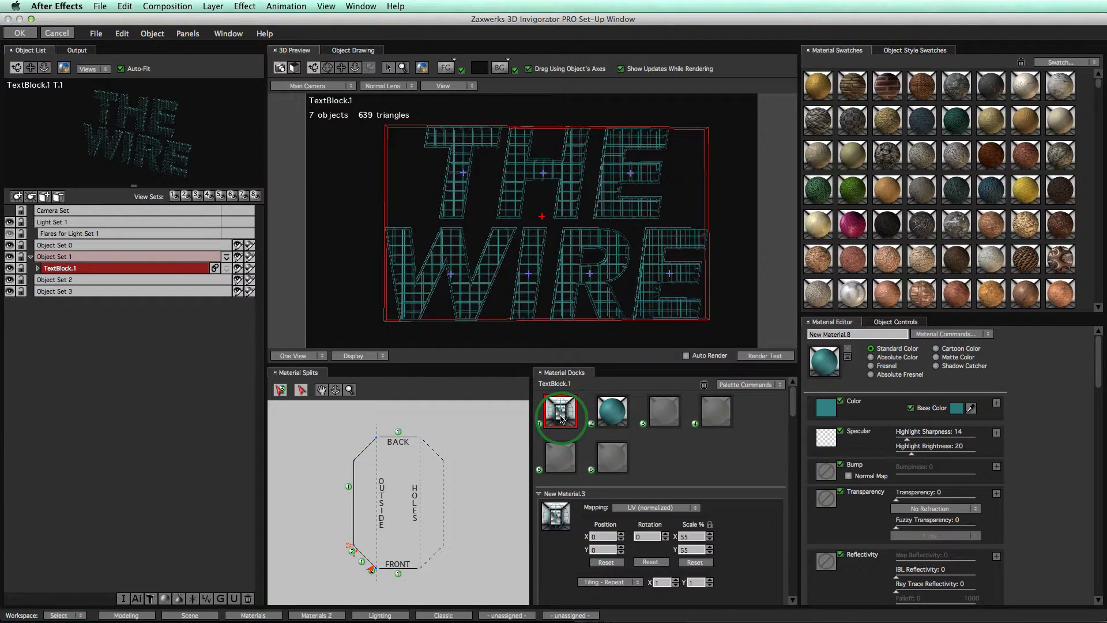
left_click(560, 410)
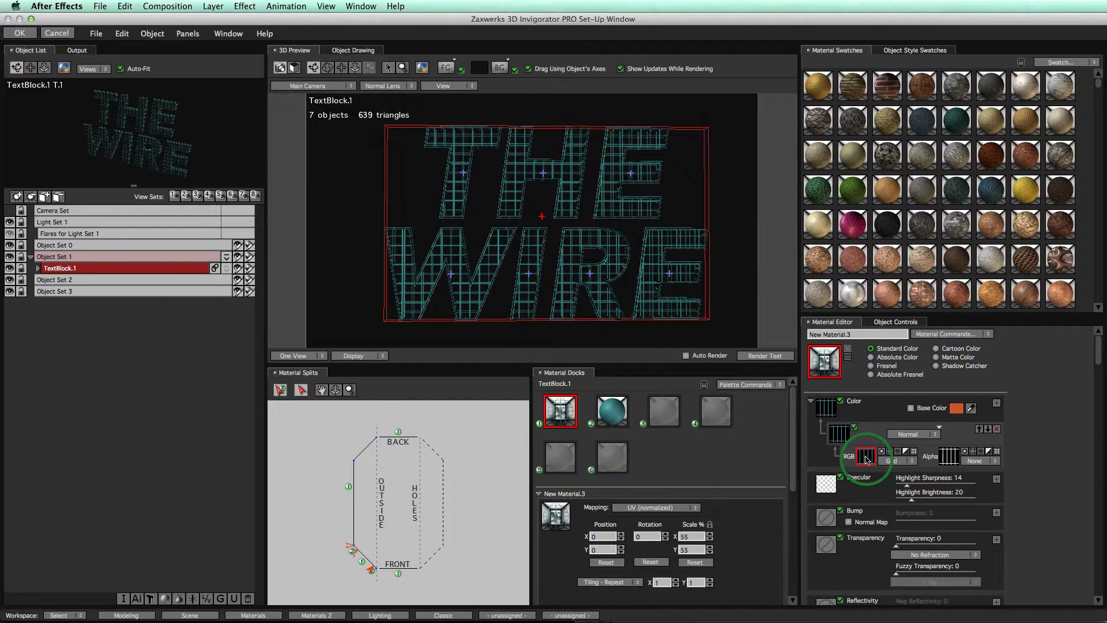
left_click(866, 455)
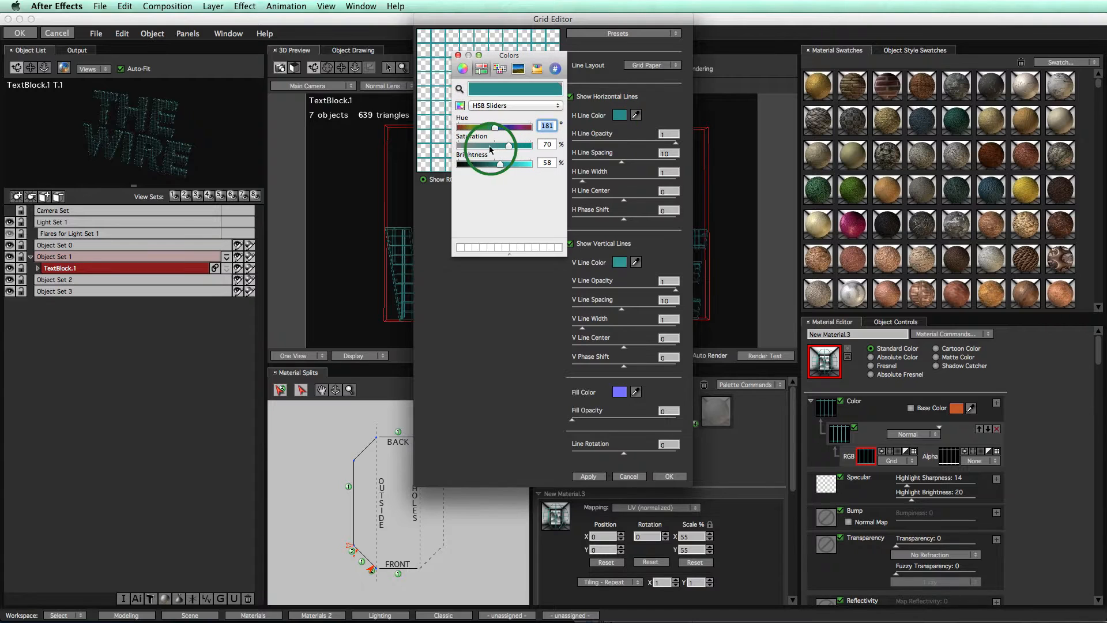
left_click_drag(491, 126, 466, 126)
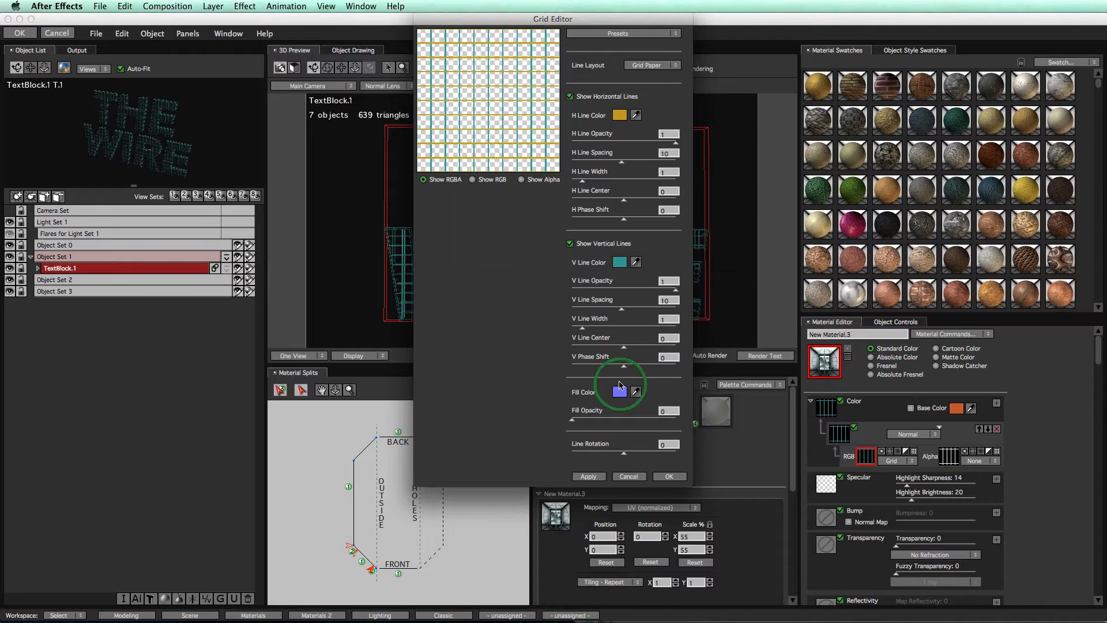
left_click(669, 476)
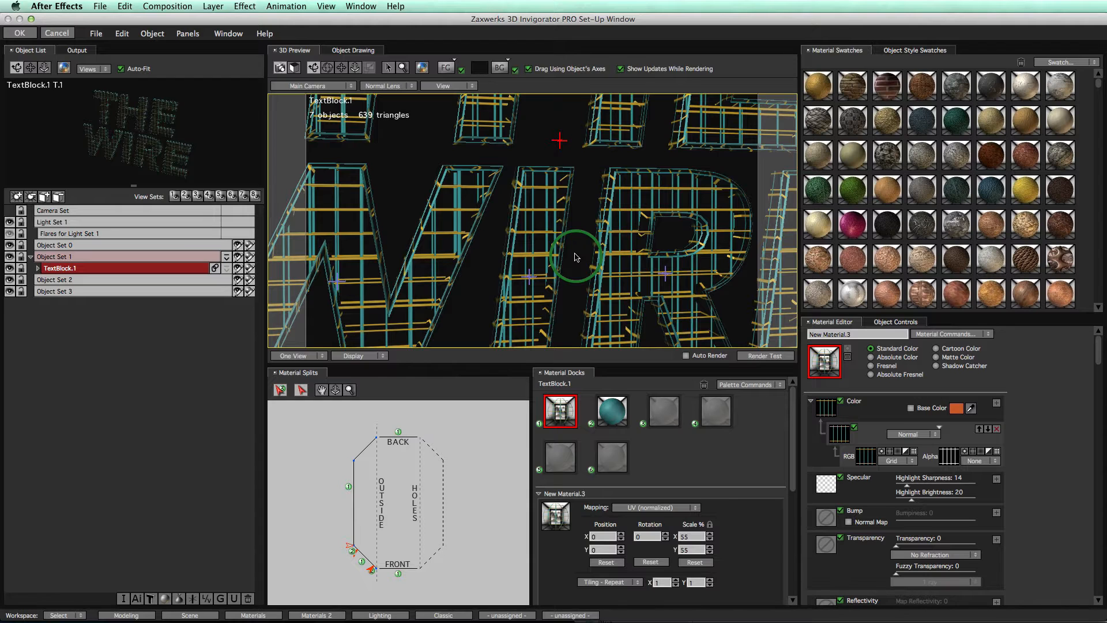
- Adjust the 3D Preview camera to frame the gold-gridded THE WIRE text
left_click(834, 433)
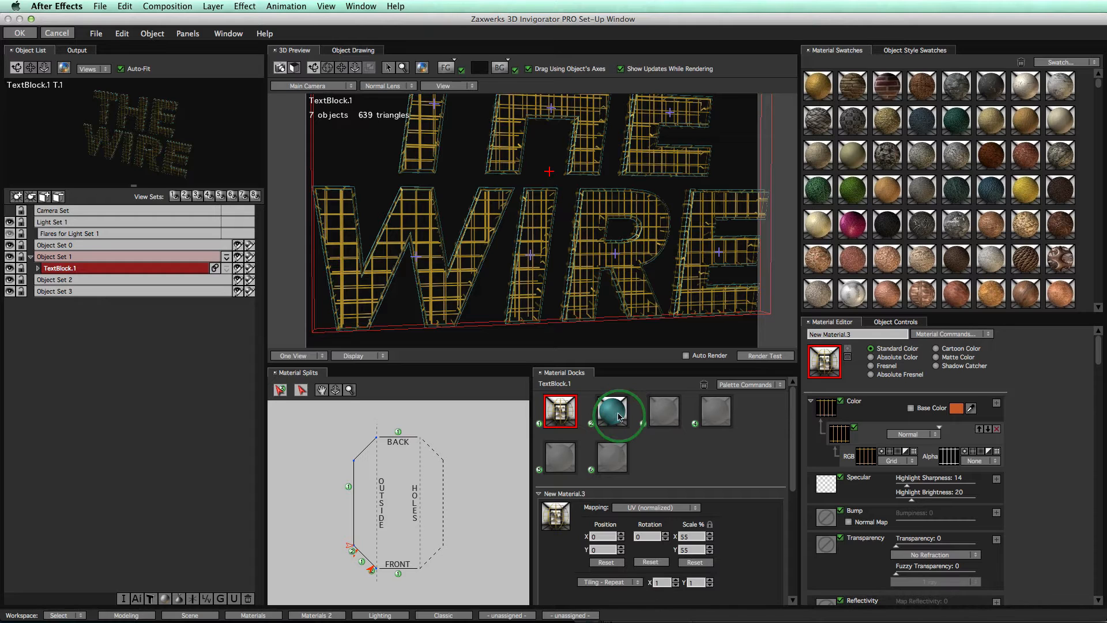
mouse_move(615, 410)
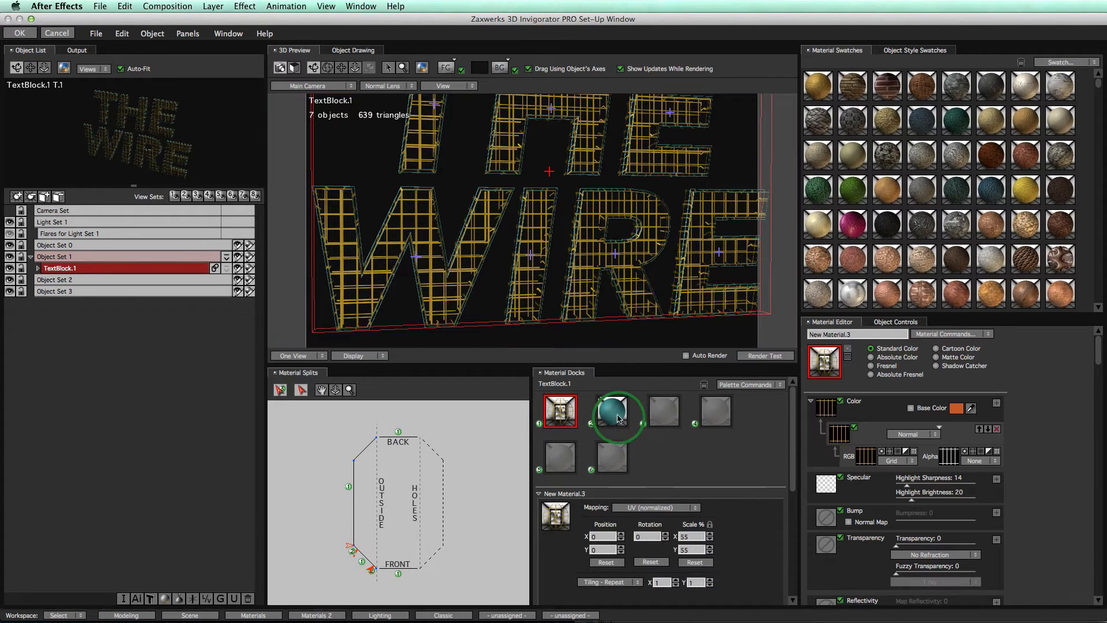
- Load New Material.8 and change its Base Color from teal to white
left_click(611, 410)
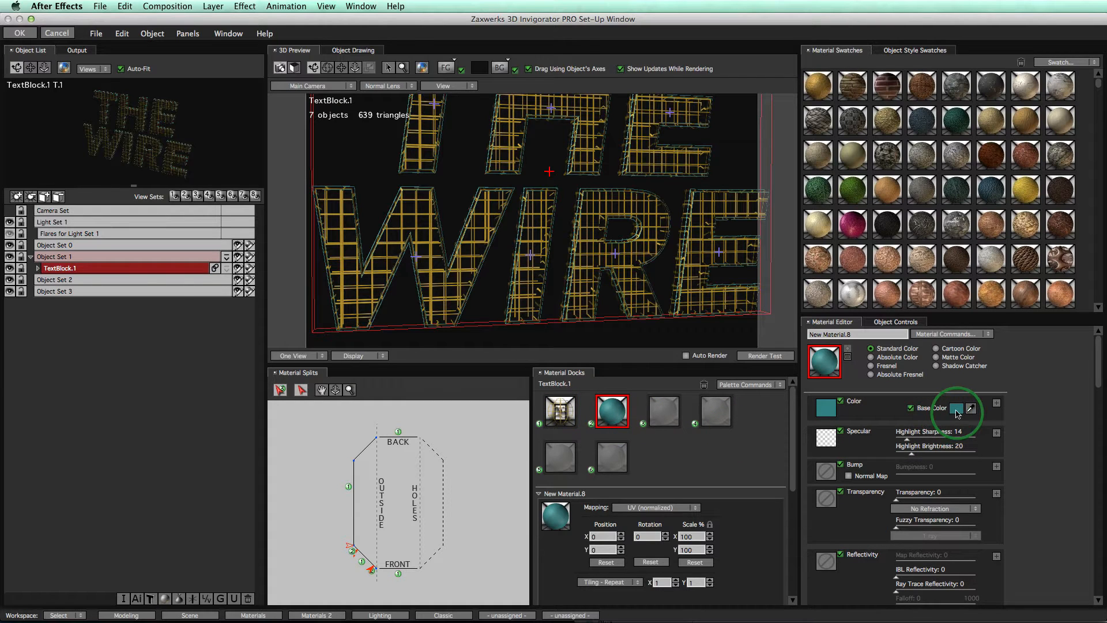
left_click(956, 409)
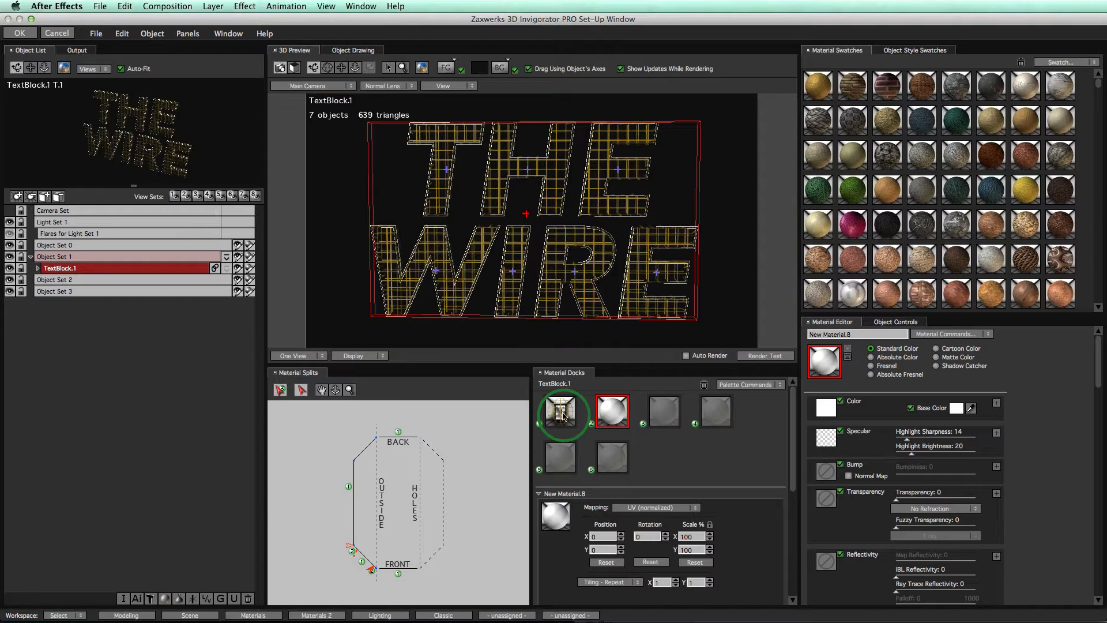
- Give New Material.3 an image reflection map at Map Reflectivity 67 with Auto Render enabled
left_click(560, 411)
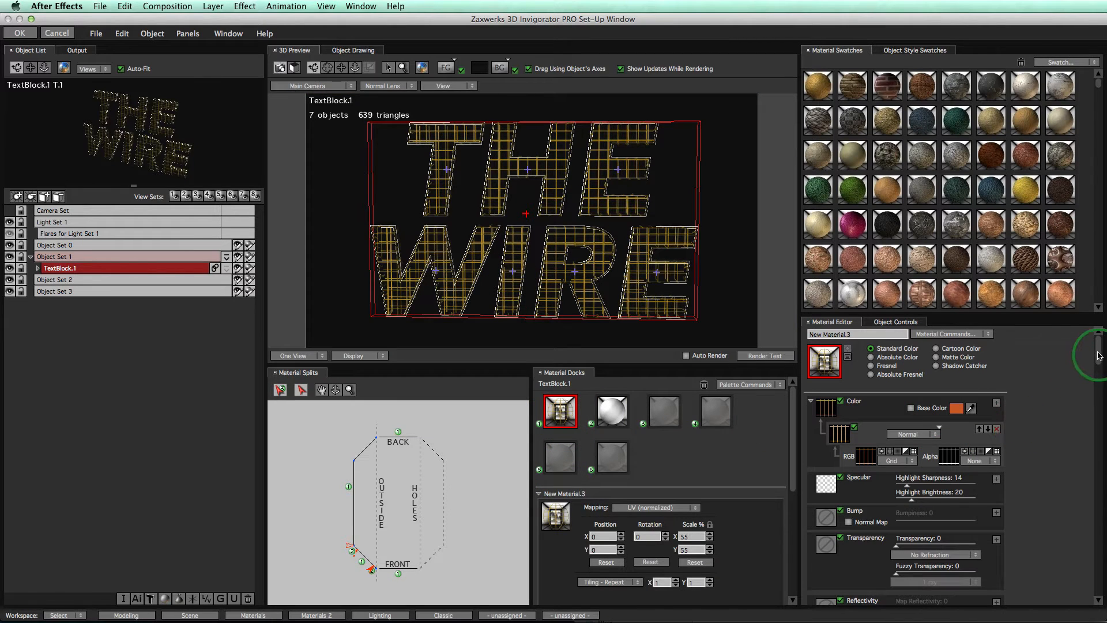
scroll("down", 3)
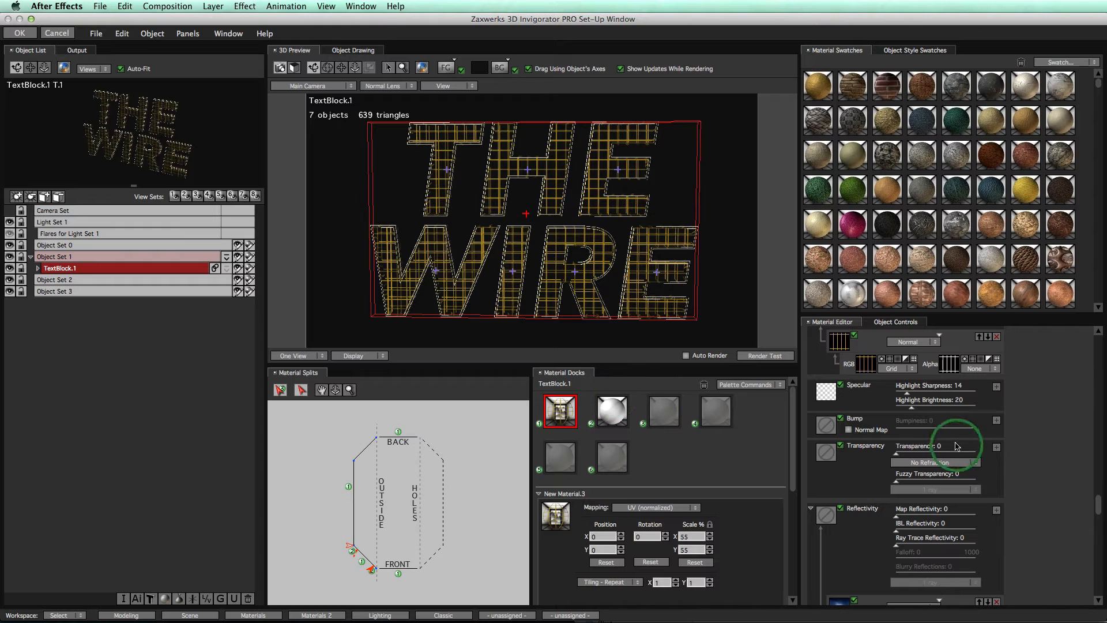
mouse_move(1098, 506)
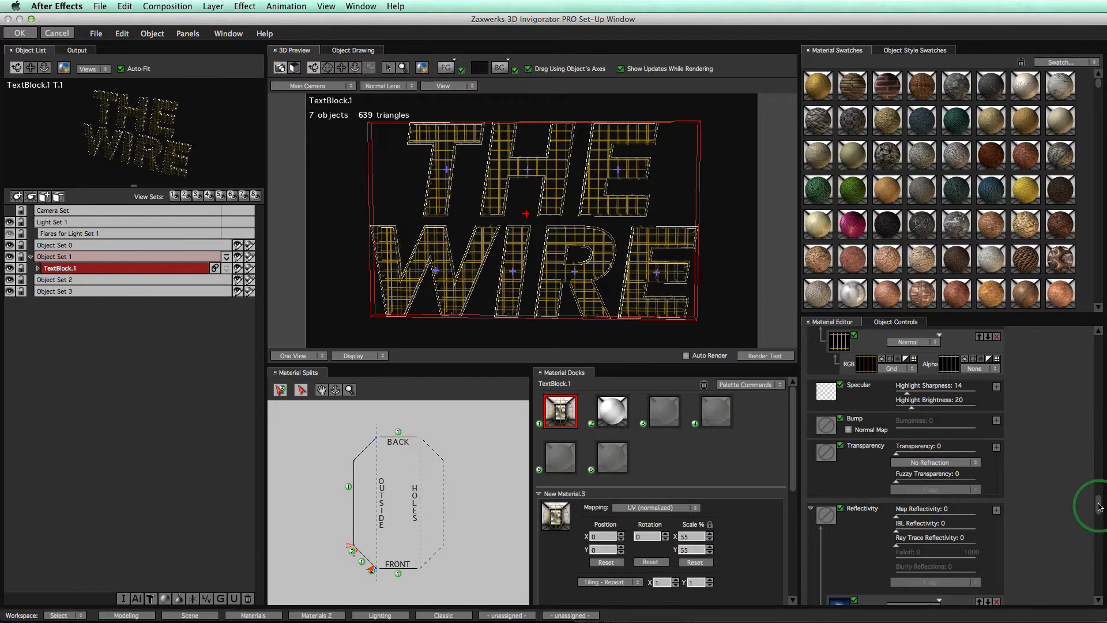
scroll("down", 3)
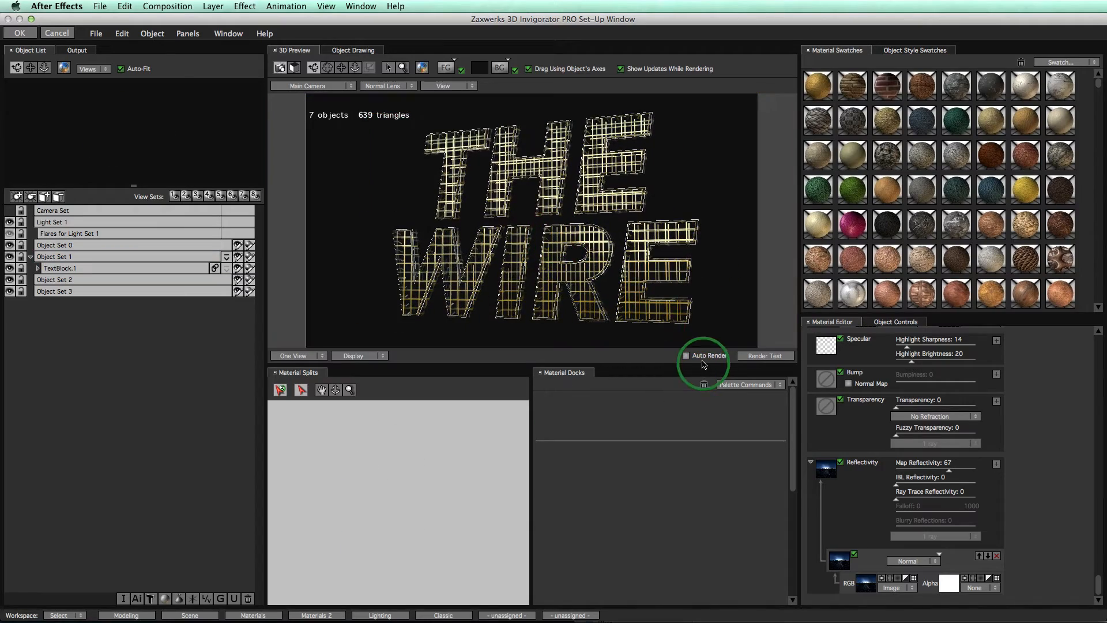
left_click(684, 355)
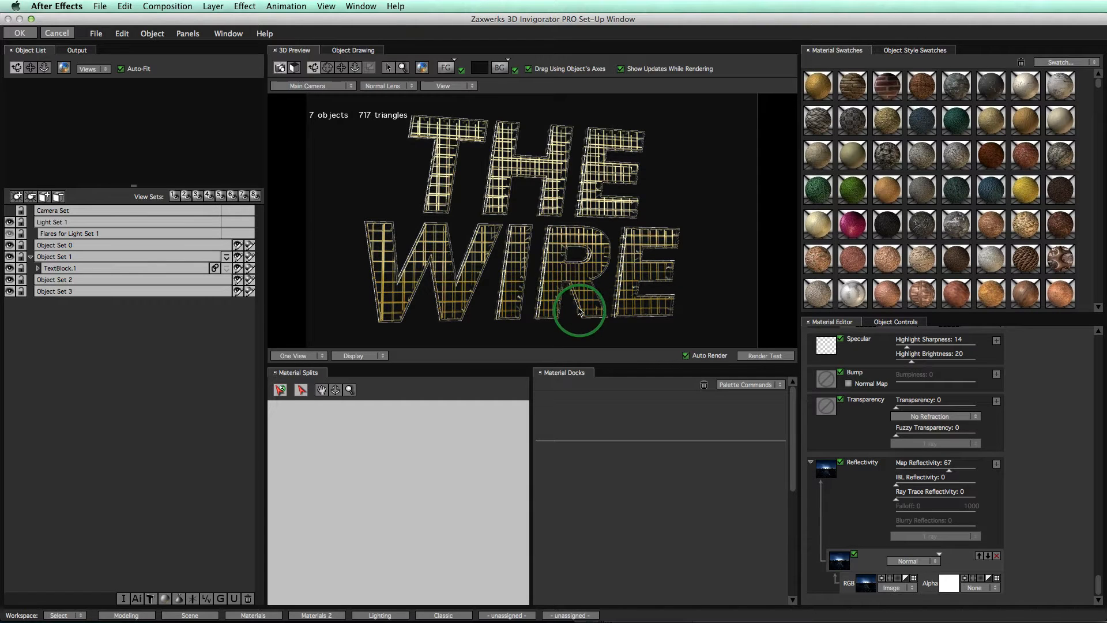
- Set the grid's H Line Width to 1 and H Line Spacing to 2.7 in the Grid Editor
left_click(59, 267)
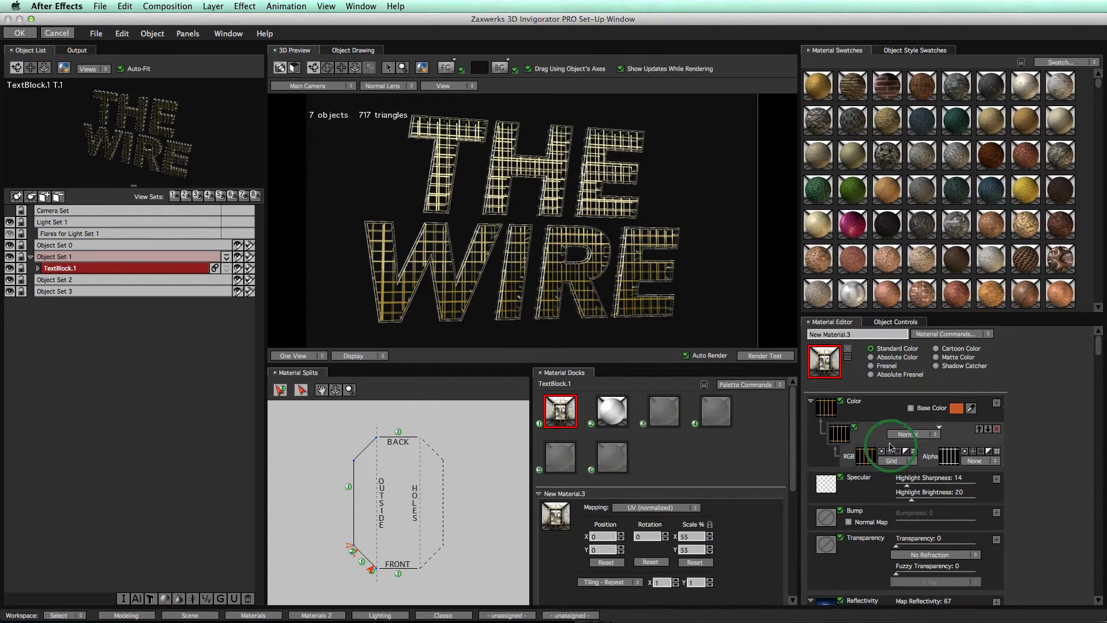
left_click(887, 450)
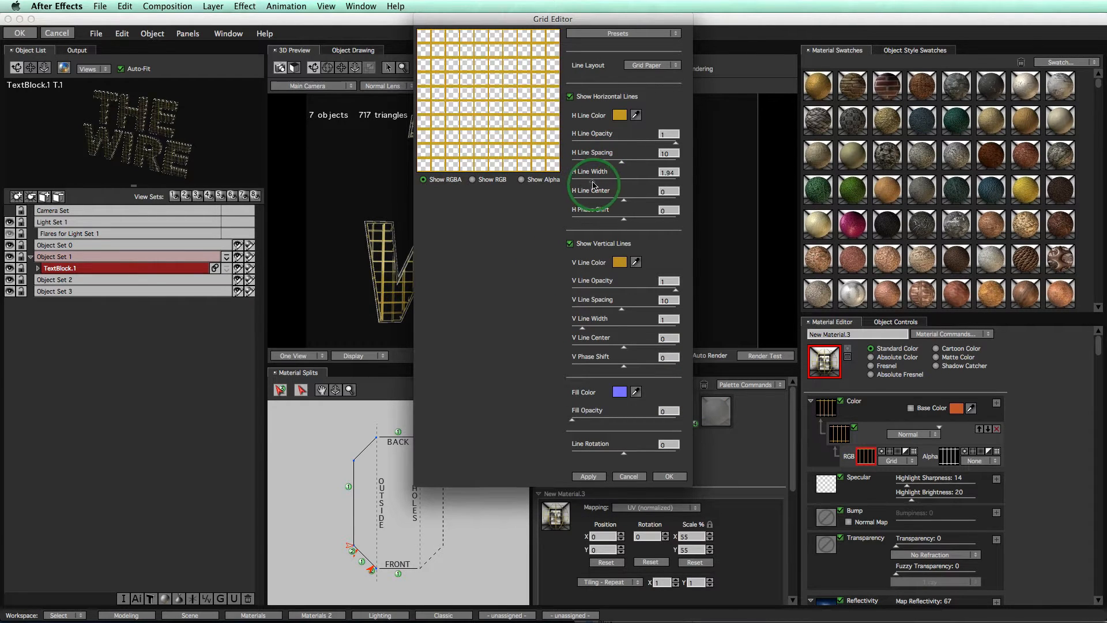
left_click(667, 476)
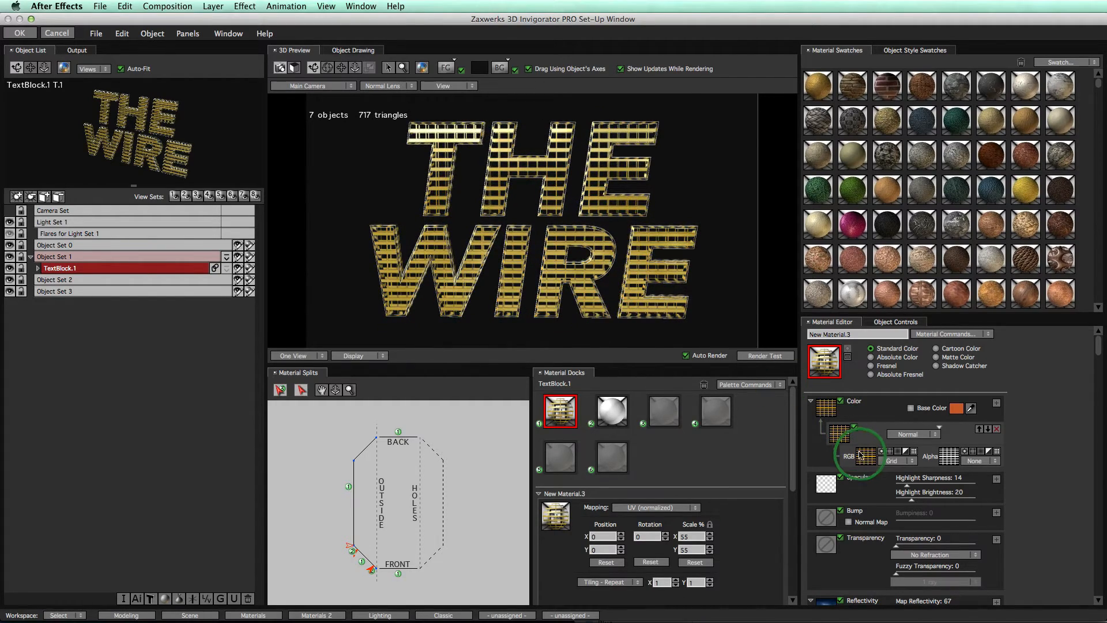
left_click(891, 459)
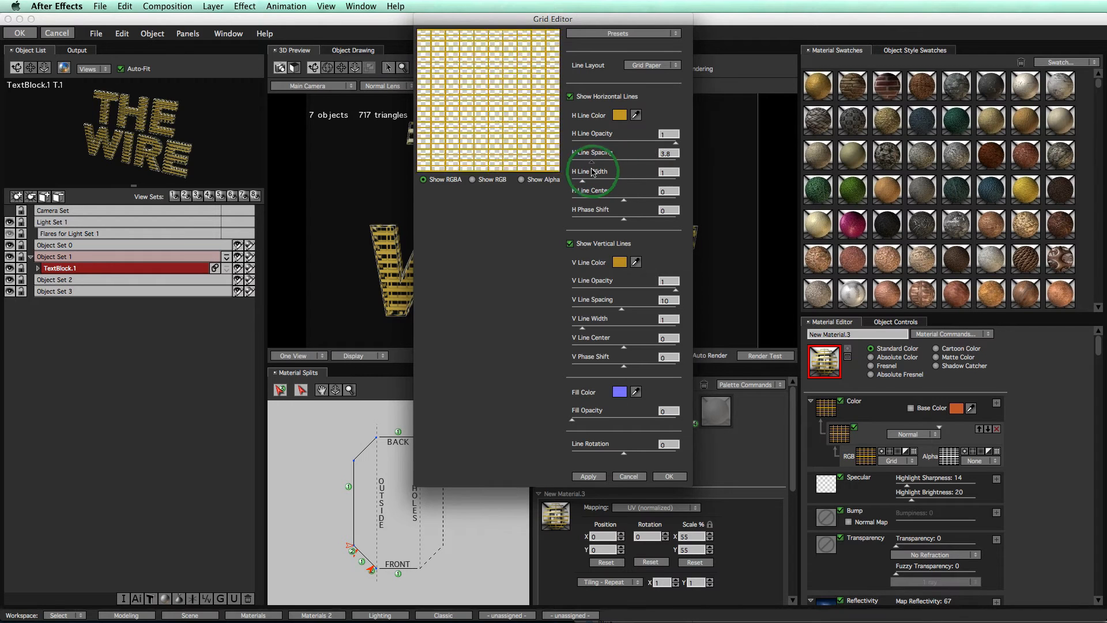
left_click(602, 163)
type("2.7")
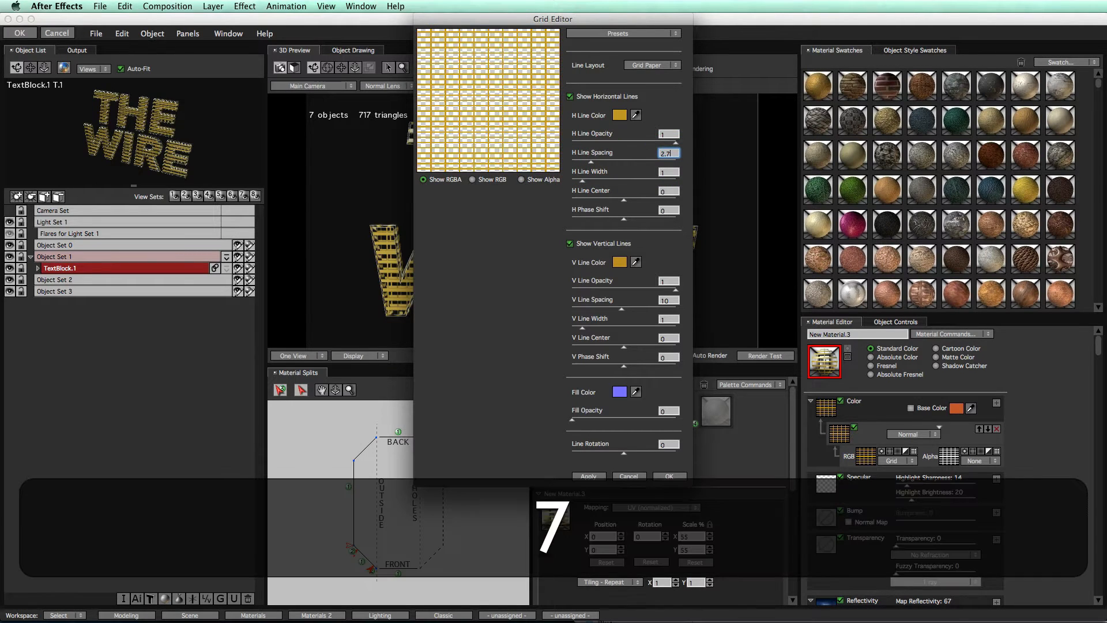
left_click(668, 475)
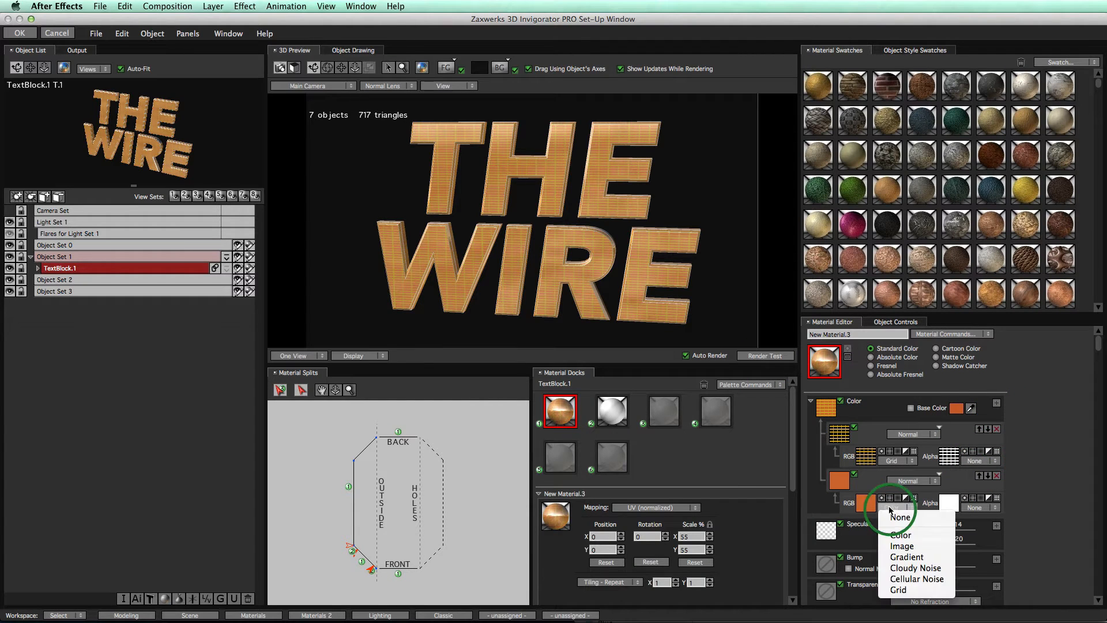
- Add a colour layer using a rainbow image as RGB source with a Grid alpha
left_click(902, 545)
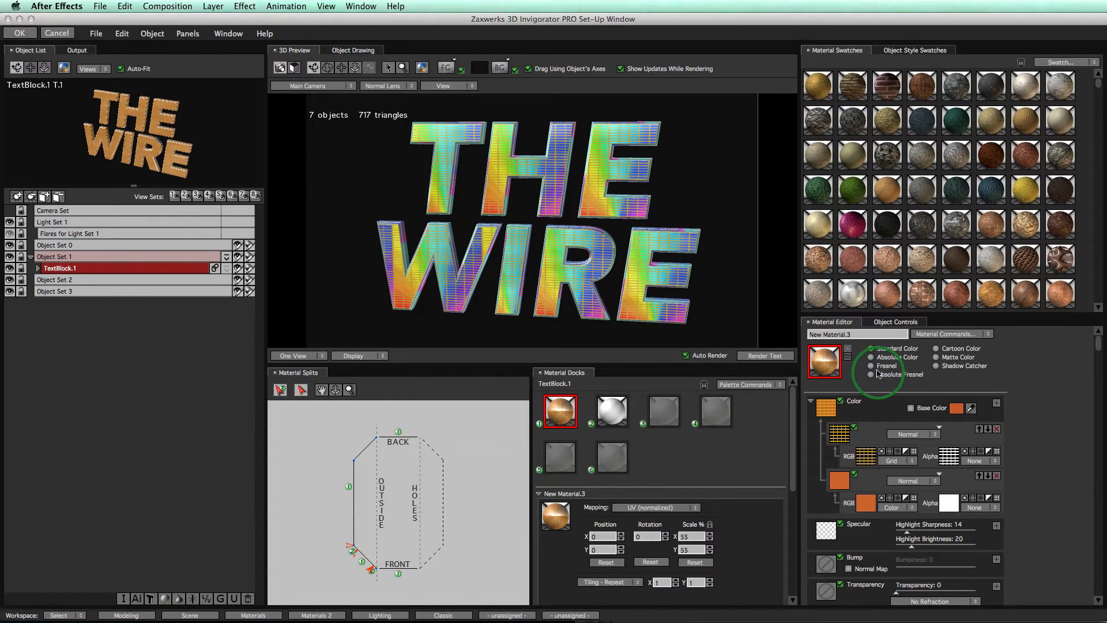
left_click(871, 348)
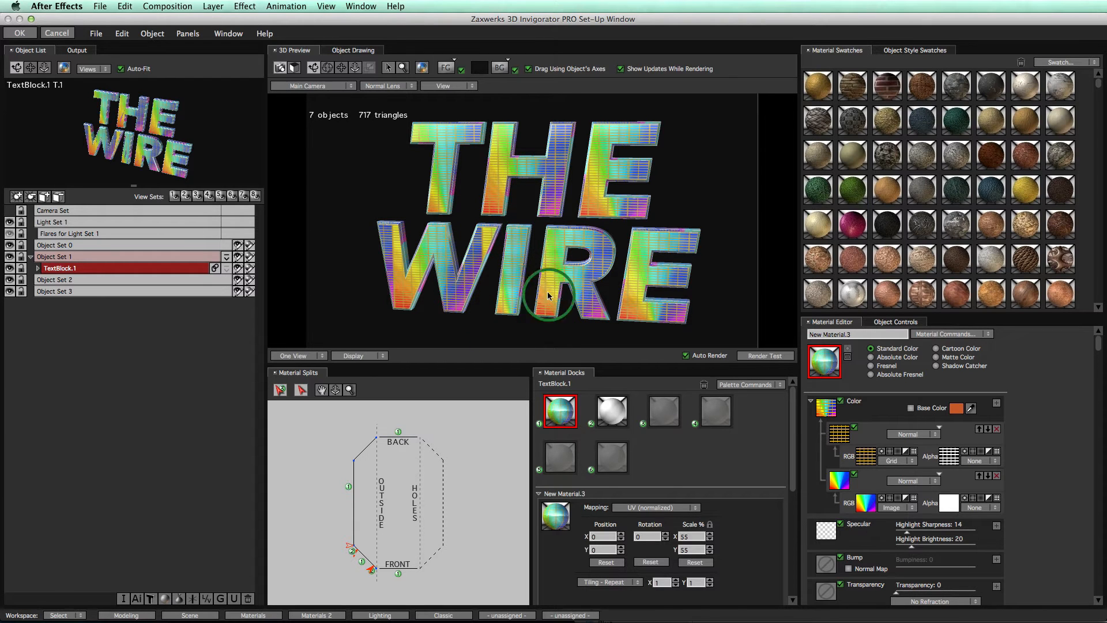
mouse_move(818, 438)
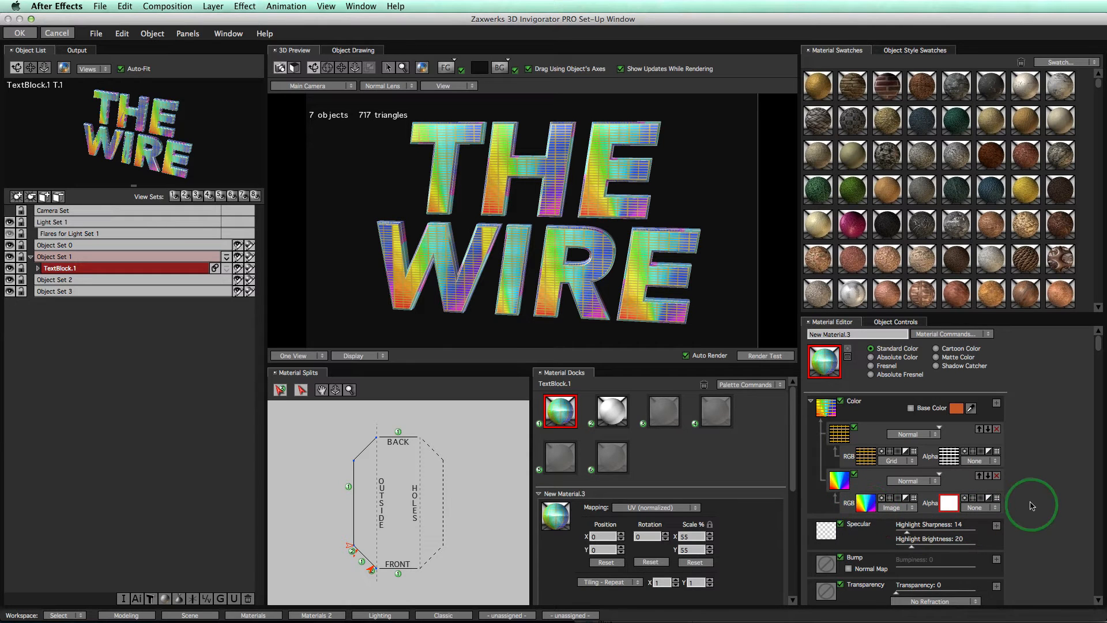
key("cmd+v")
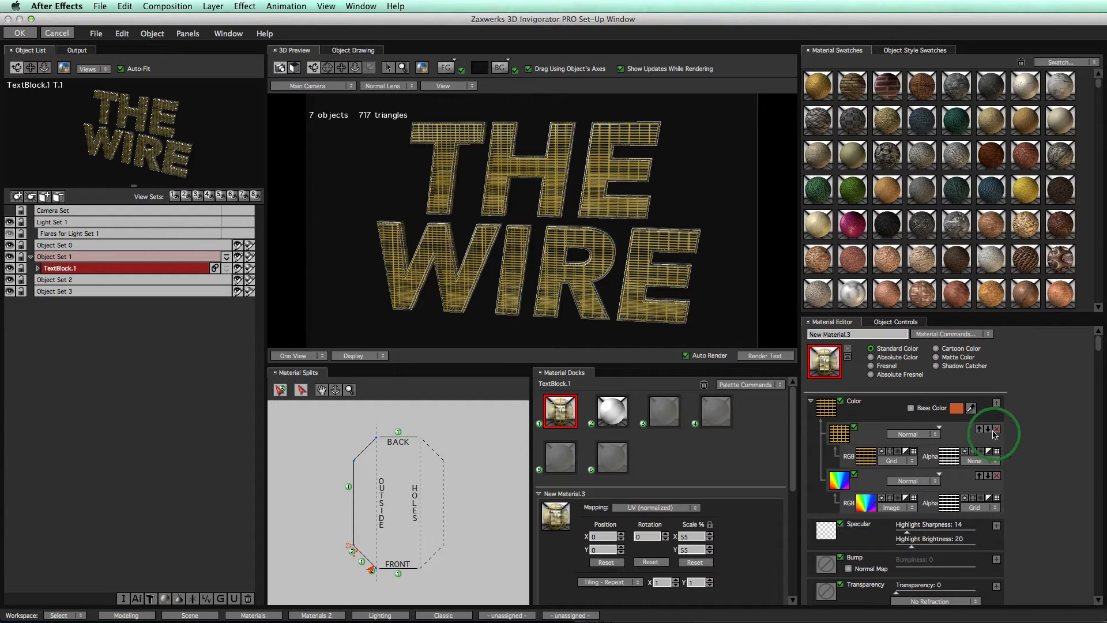
- Delete the gold Grid layer and set Mapping to Front (Planar Z+)
left_click(996, 430)
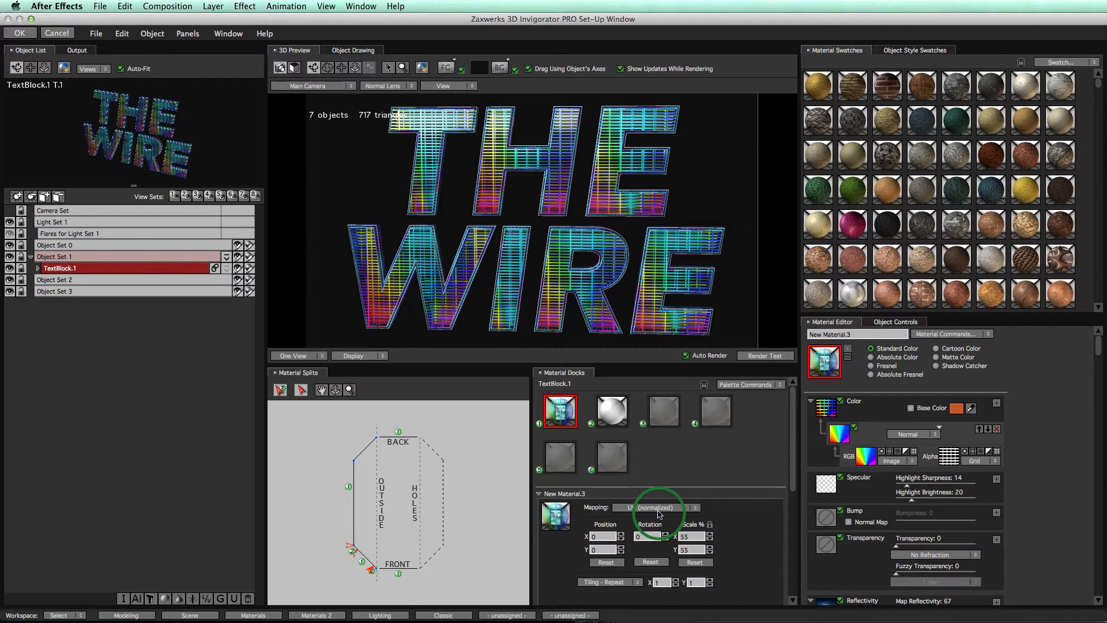
left_click(656, 507)
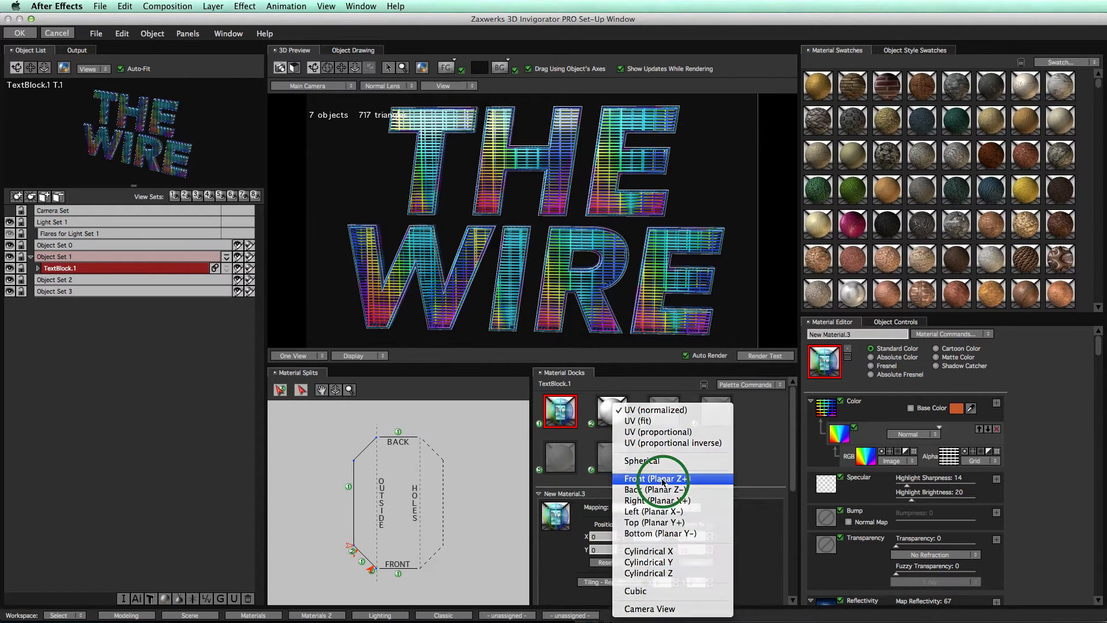
left_click(652, 478)
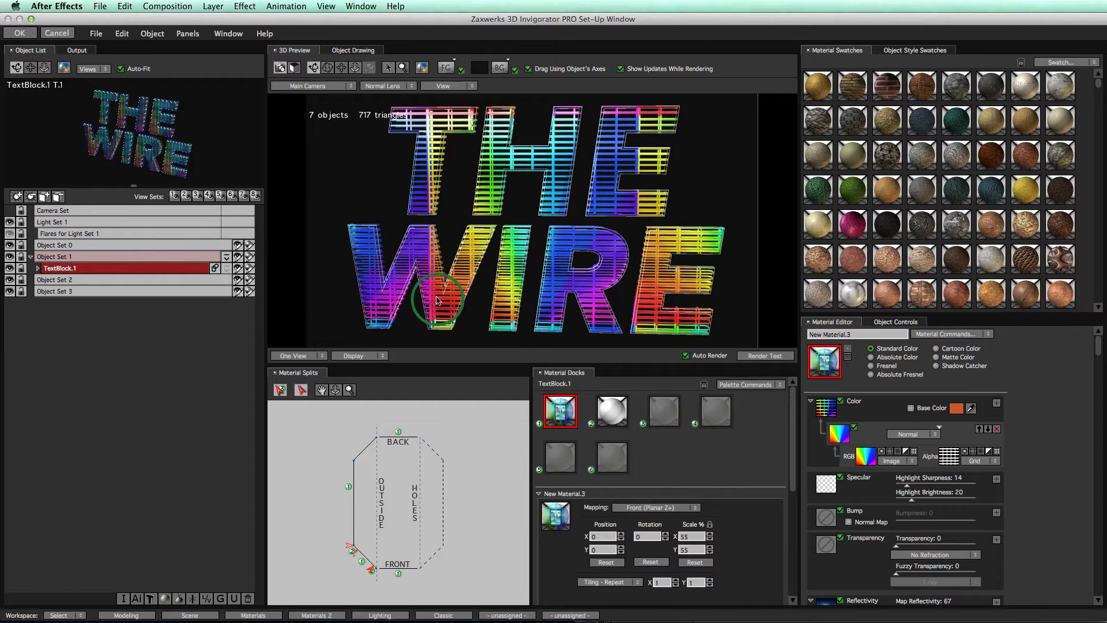
mouse_move(678, 275)
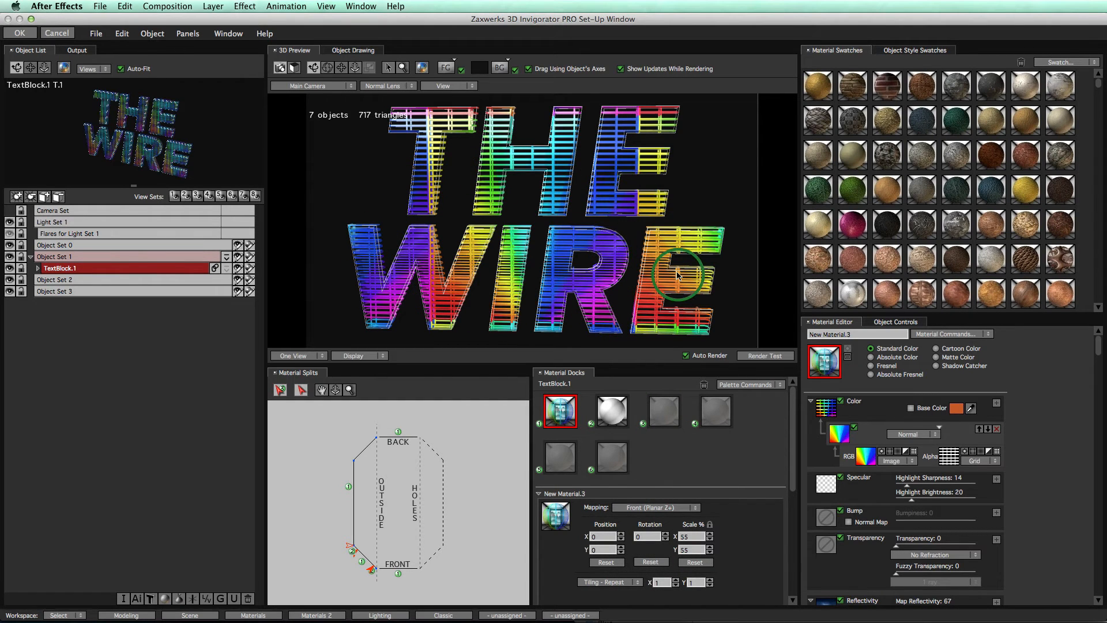
mouse_move(699, 385)
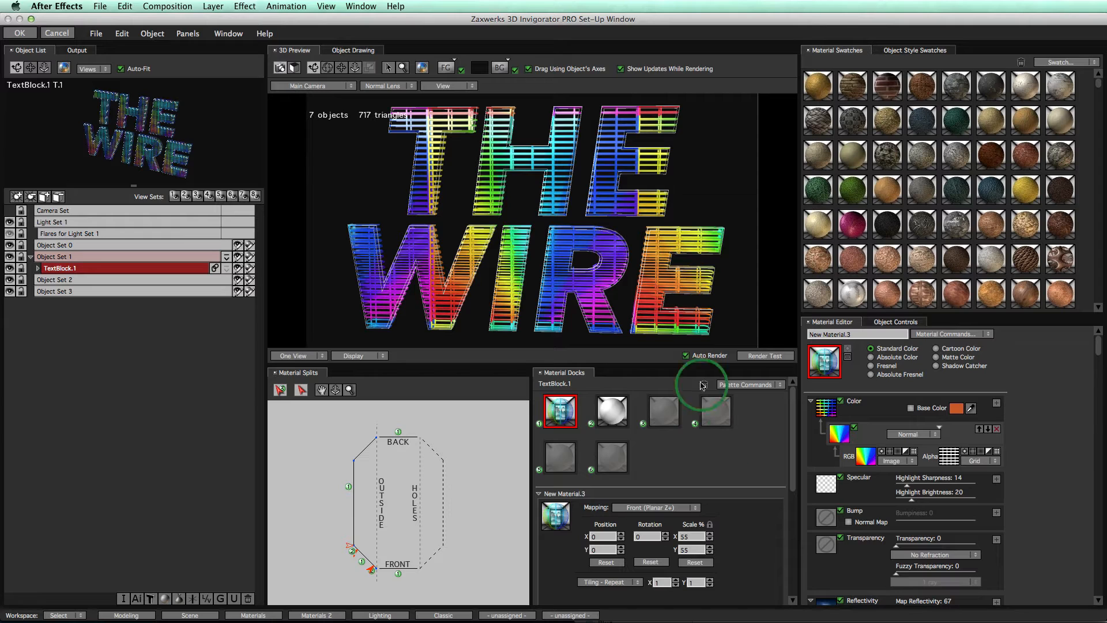
mouse_move(698, 533)
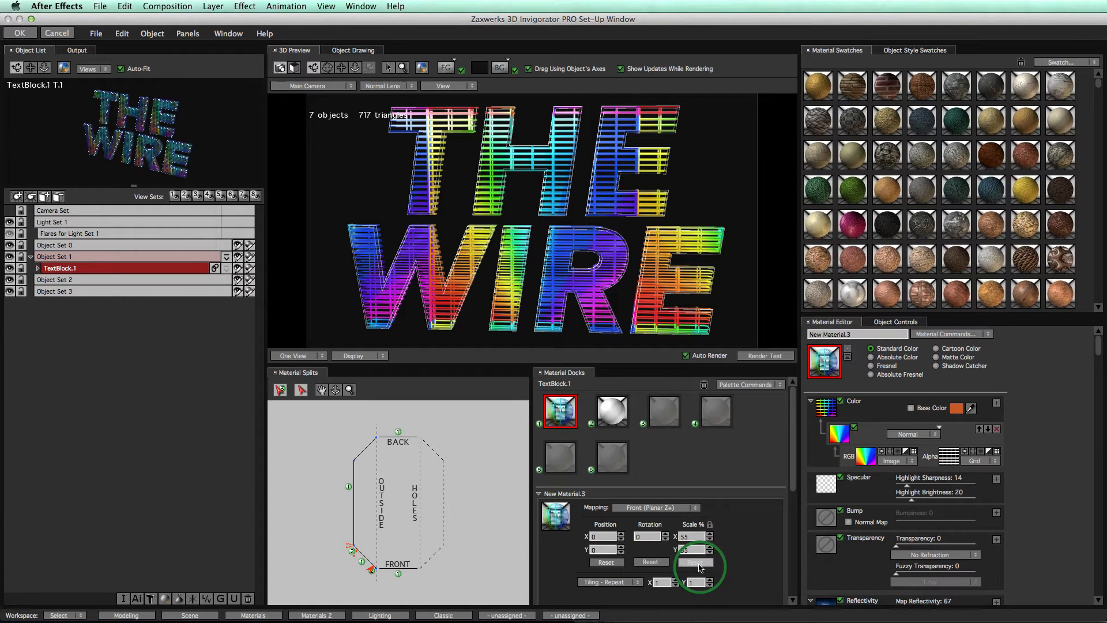
- Set texture Scale % to 100 and the Alpha Transform Scale % to 30
left_click(694, 561)
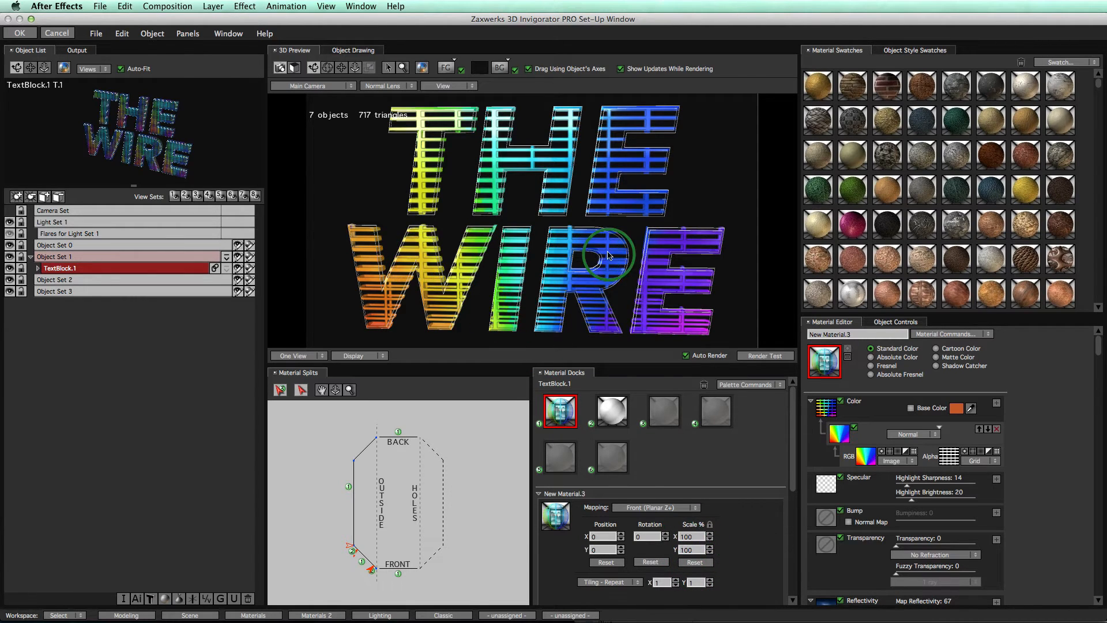
mouse_move(952, 403)
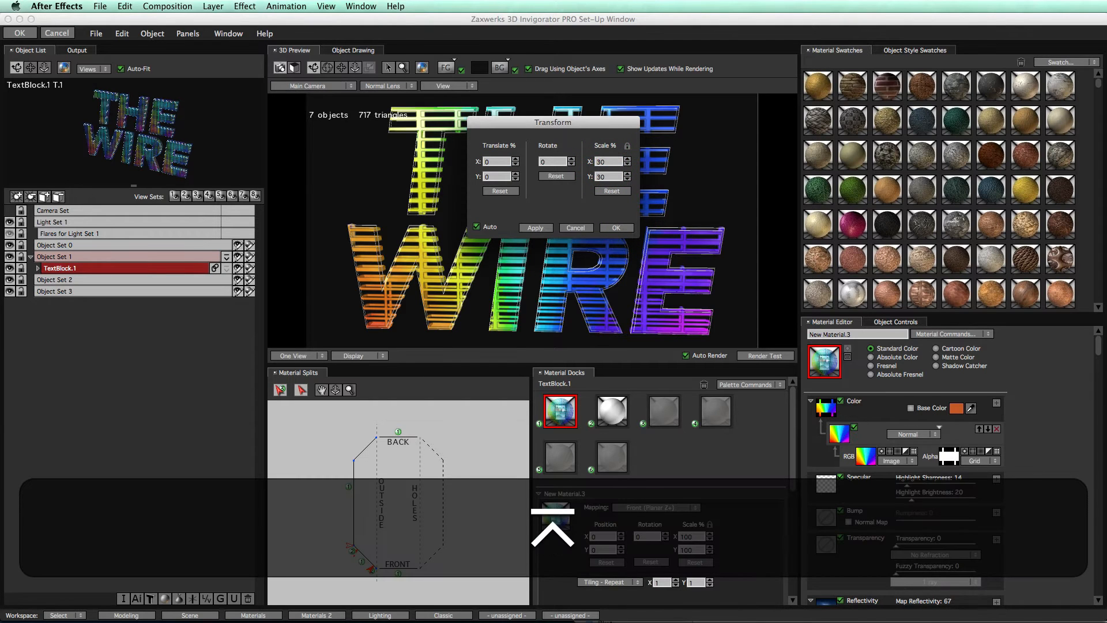
left_click(614, 227)
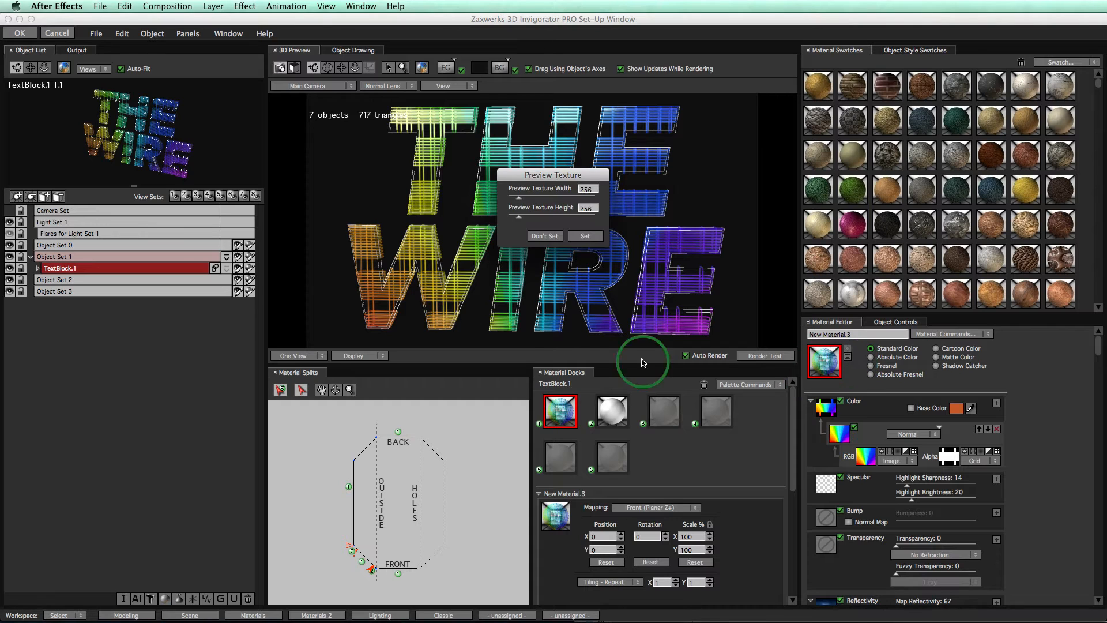
mouse_move(851, 363)
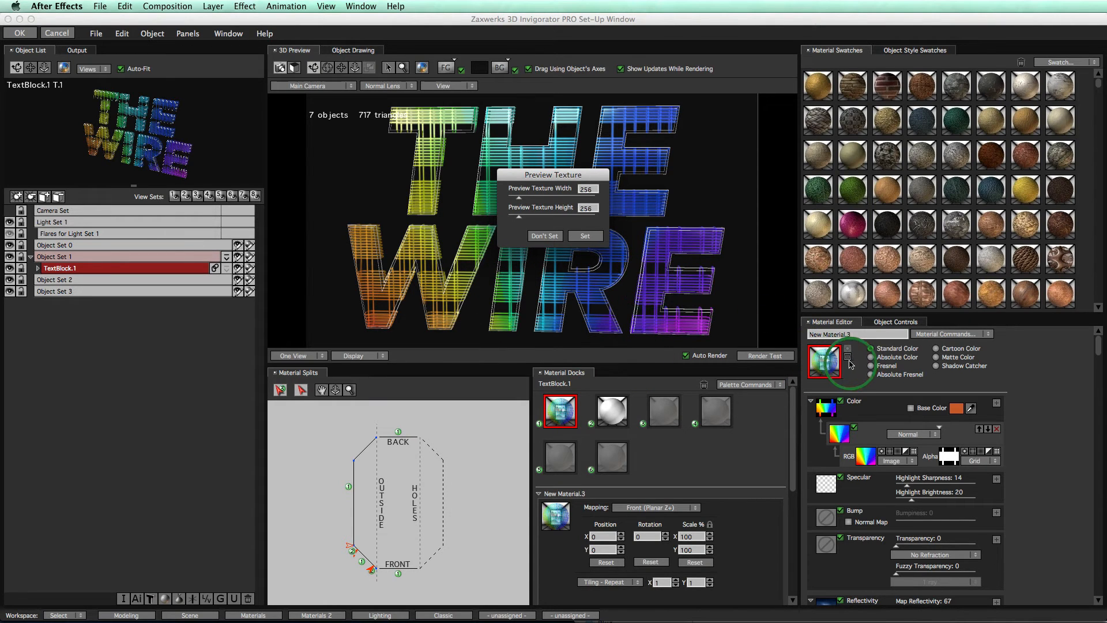
mouse_move(591, 196)
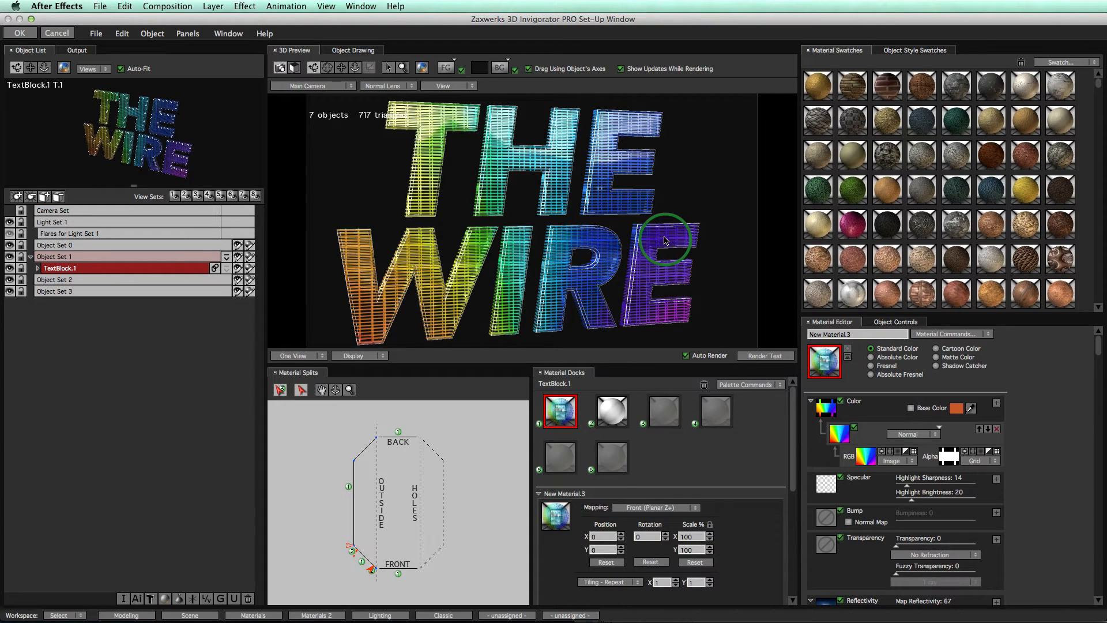
mouse_move(580, 262)
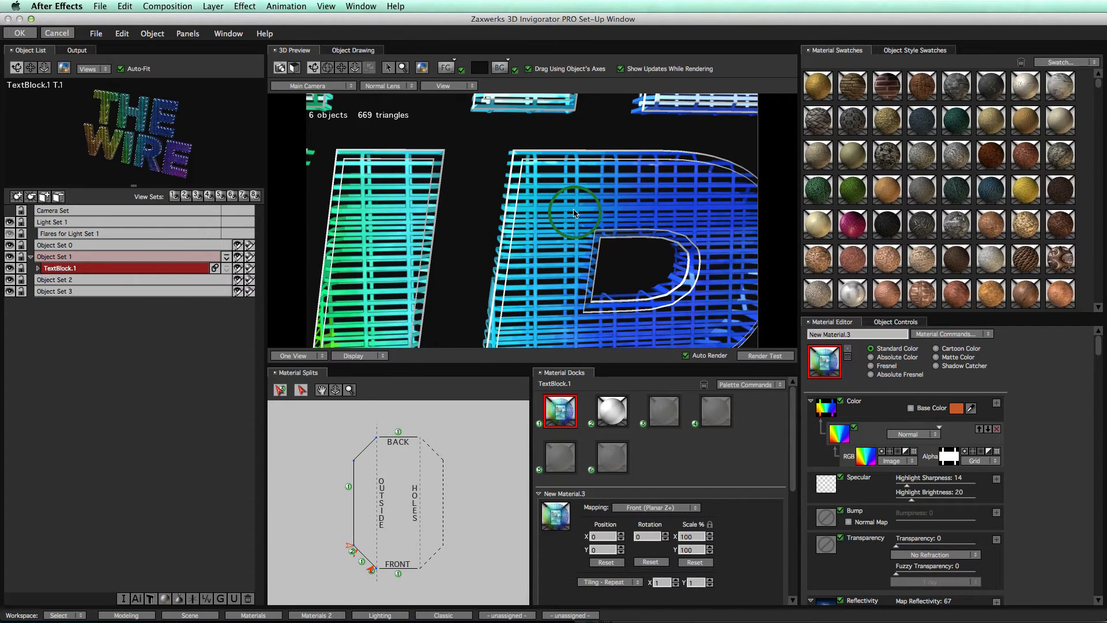
mouse_move(629, 213)
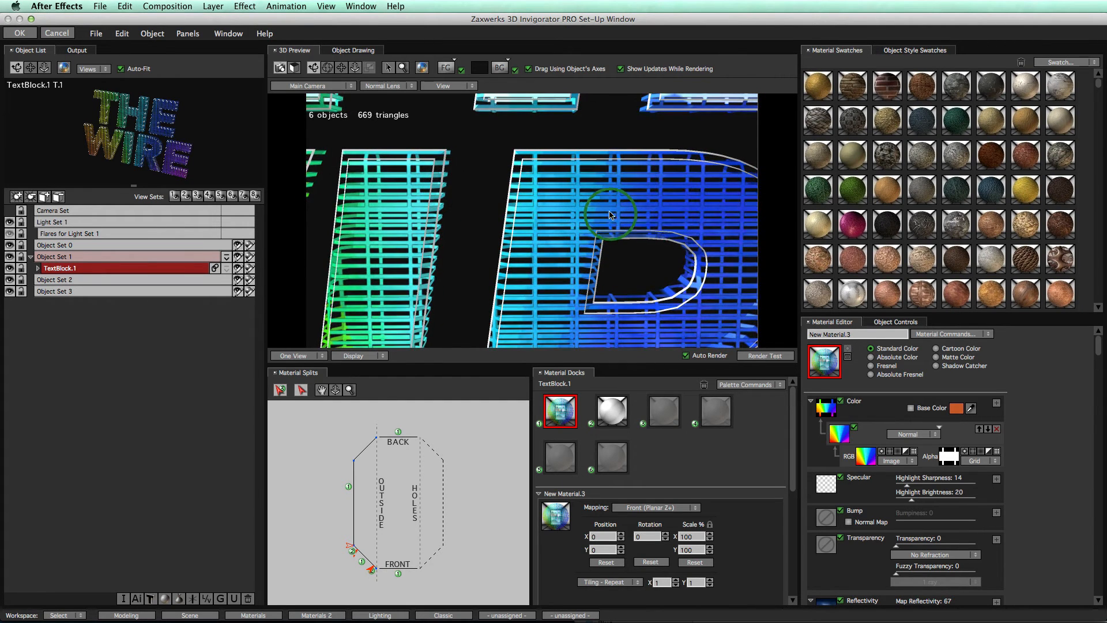
- Tick Back Face under Object Parts so THE WIRE letters have a back face again
left_click(895, 321)
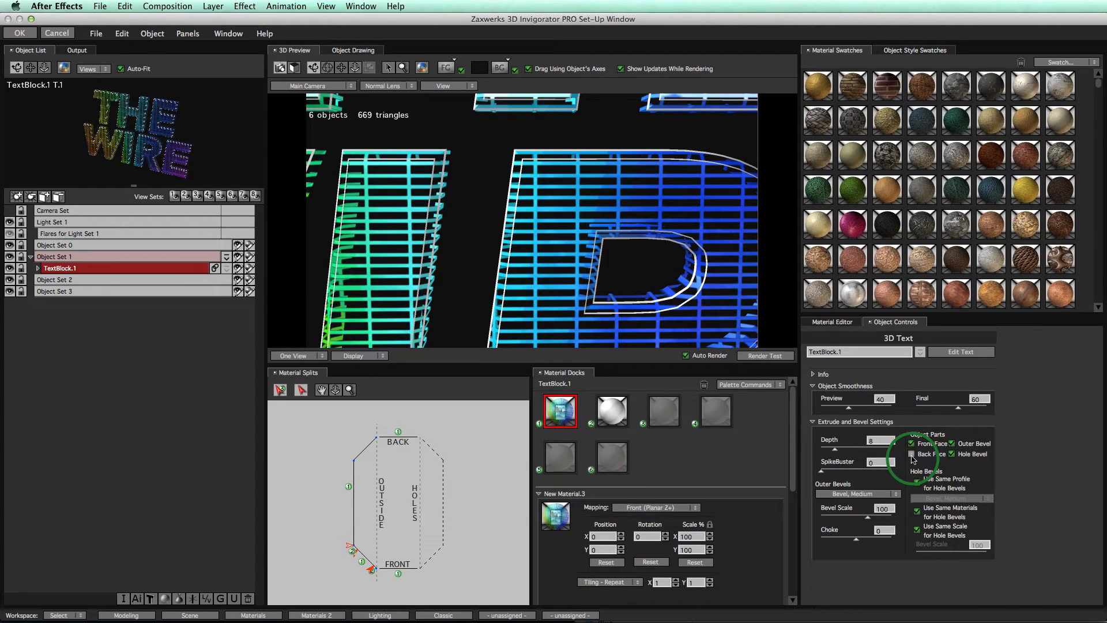
left_click(911, 454)
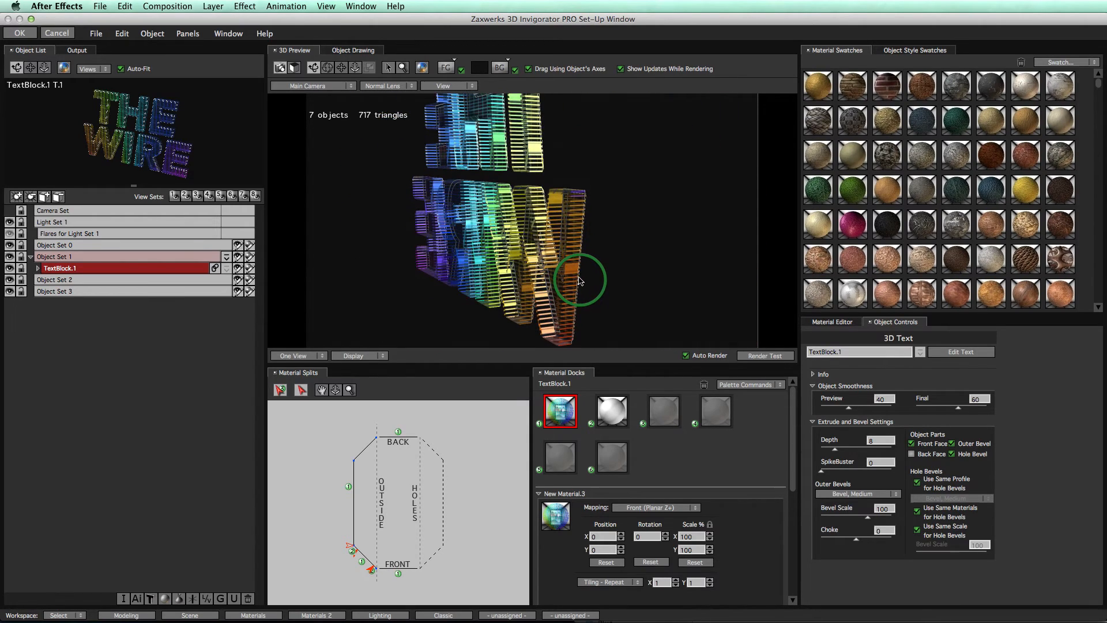
mouse_move(642, 233)
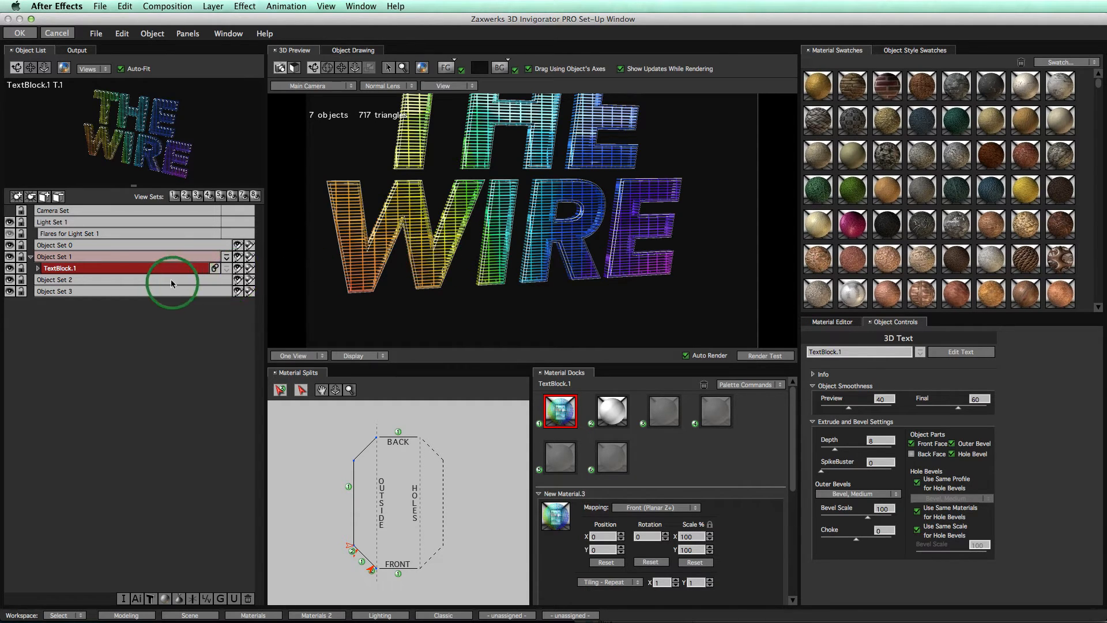
mouse_move(120, 40)
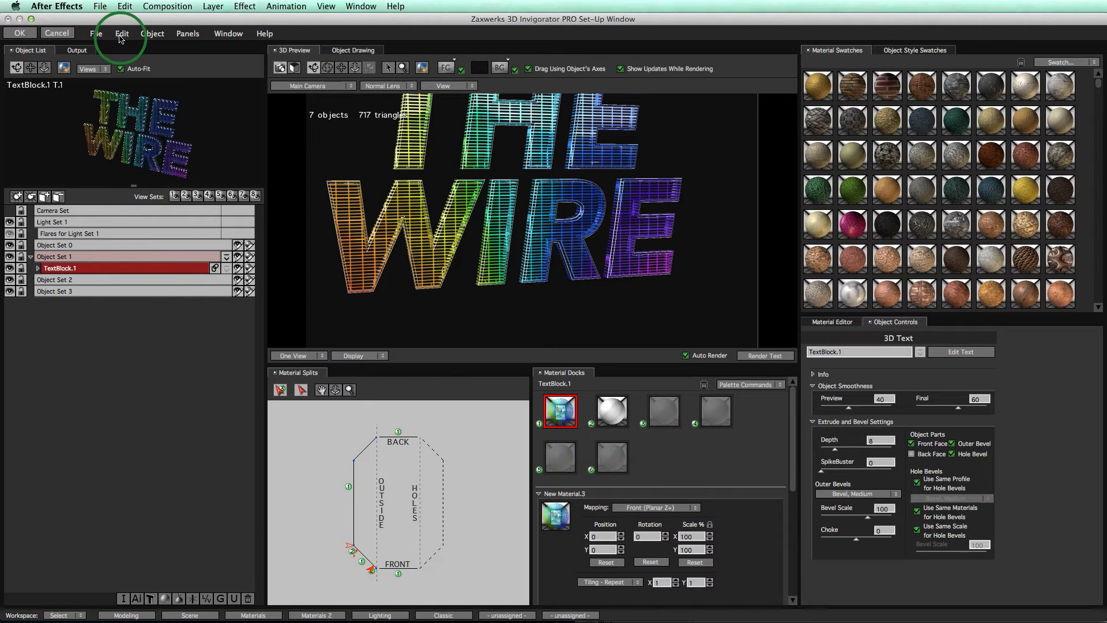
- Duplicate the TextBlock and assign a white matte material to both its material docks, confirming the replacement
left_click(121, 34)
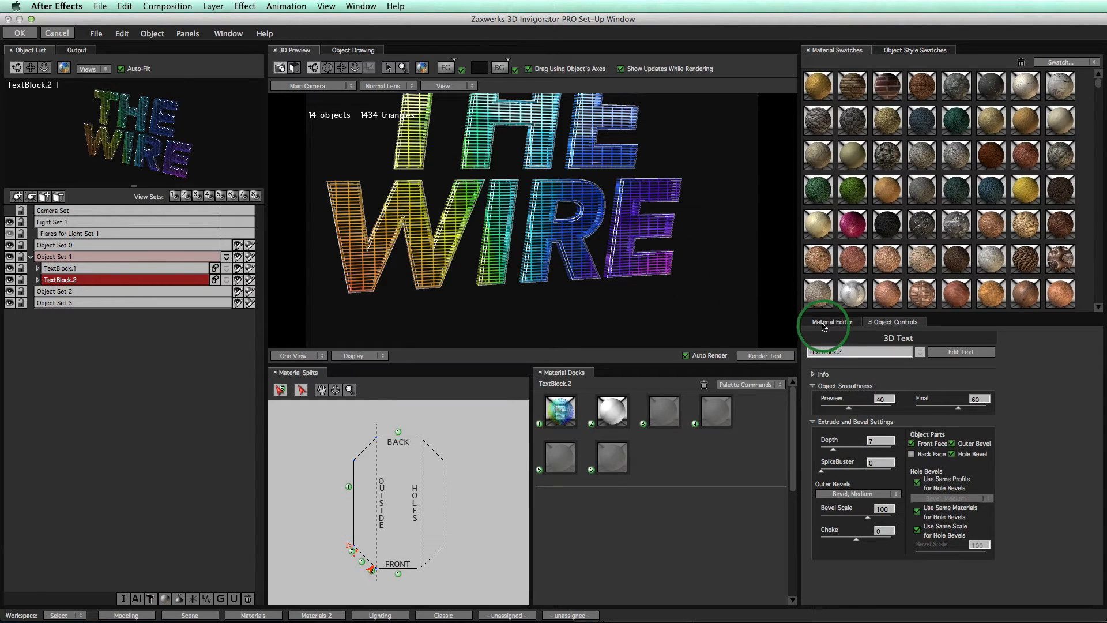
left_click(829, 322)
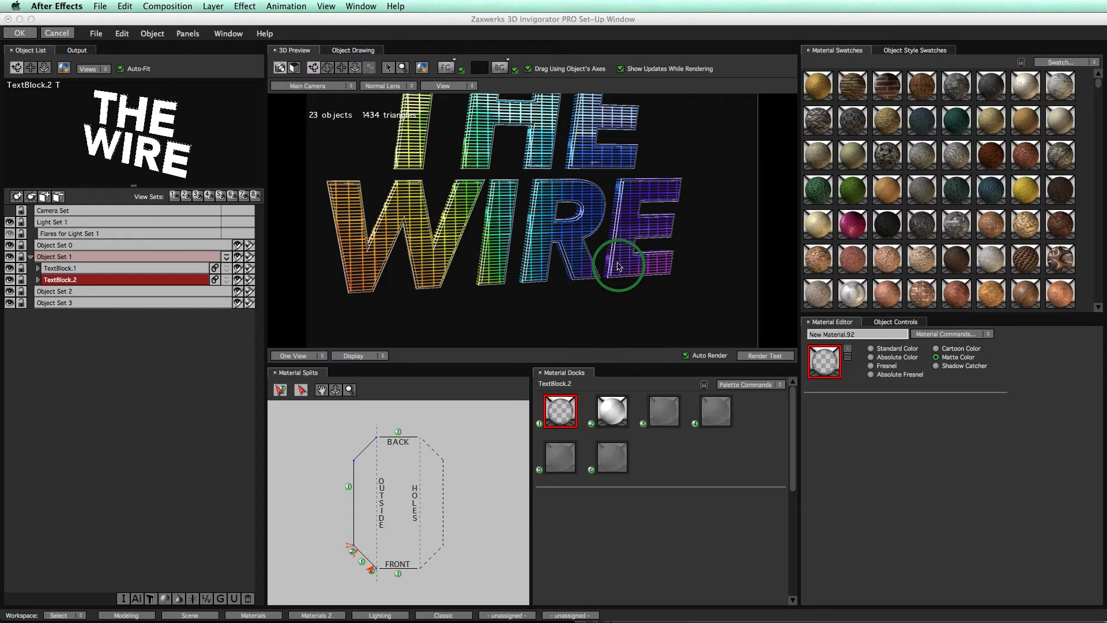
left_click(611, 411)
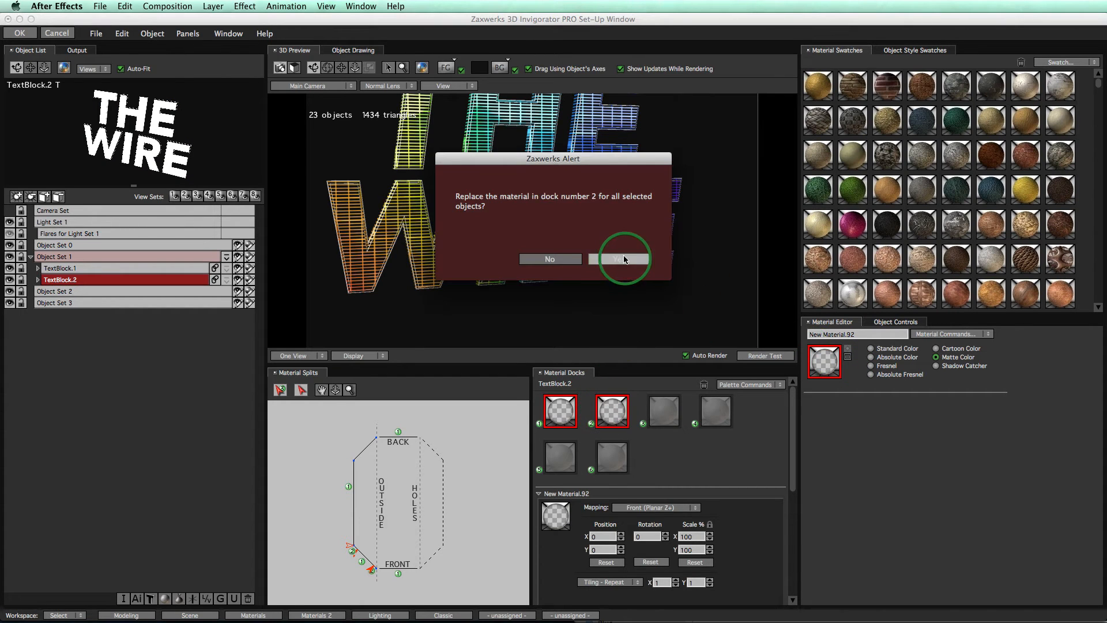
left_click(619, 258)
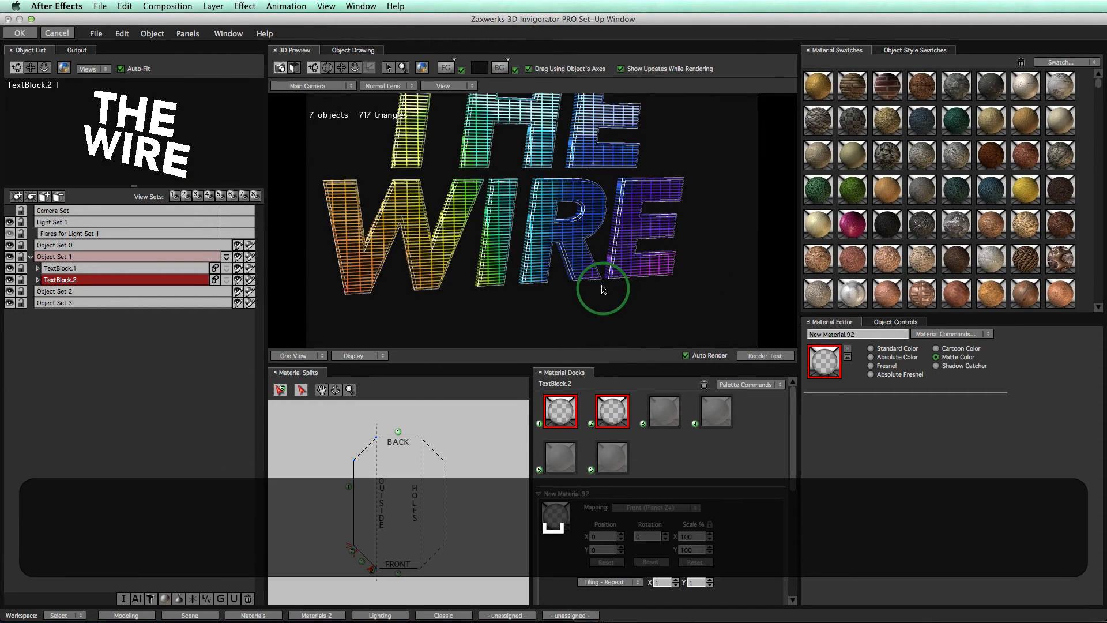
left_click(685, 355)
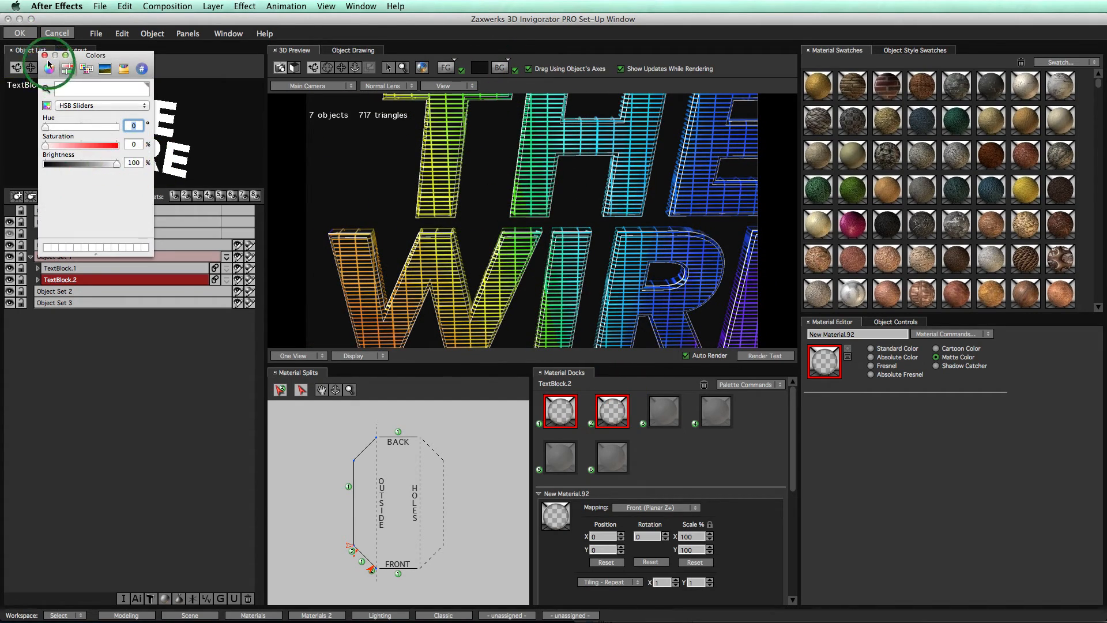
- Set the preview BG colour to white and confirm the Set-Up Window to return to After Effects
left_click(45, 56)
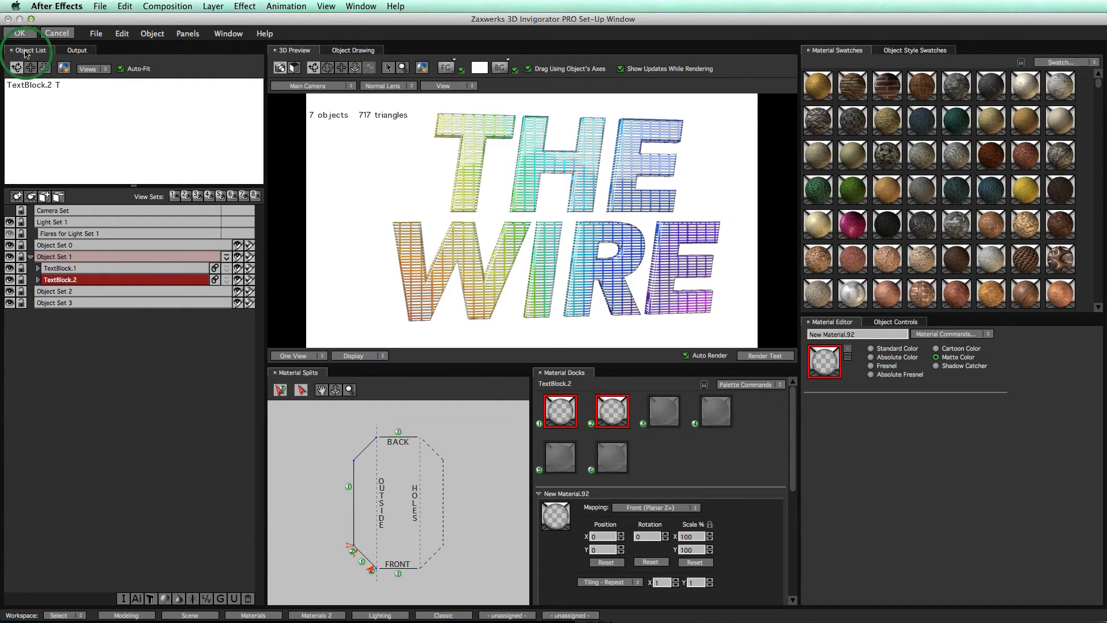
left_click(19, 32)
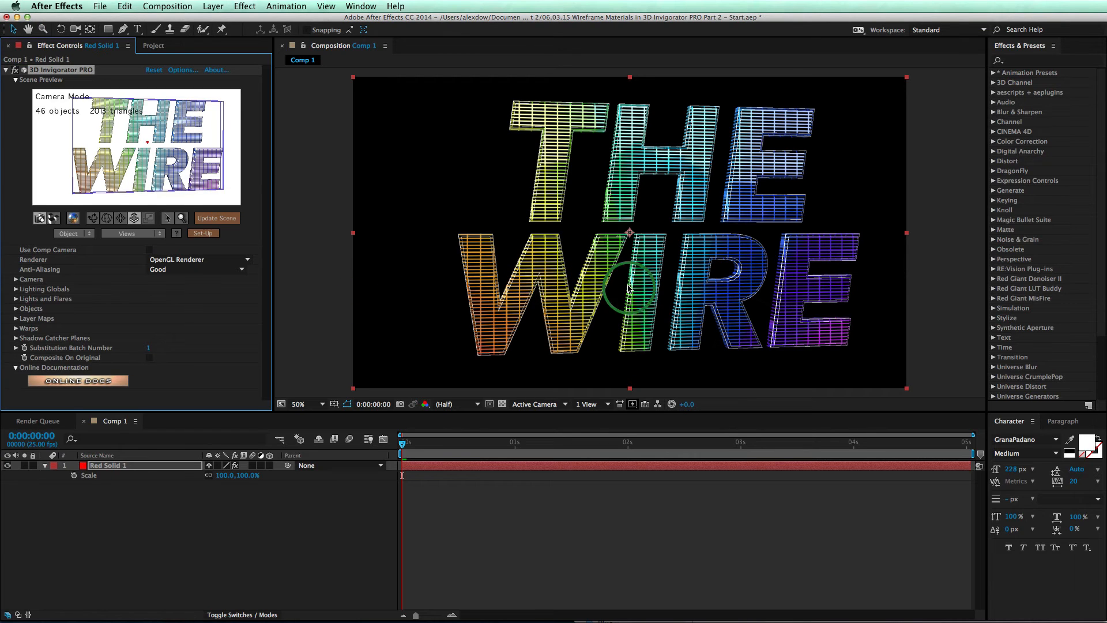
- Create a new solid beneath the text layer and apply the Gradient Ramp effect to it
right_click(134, 498)
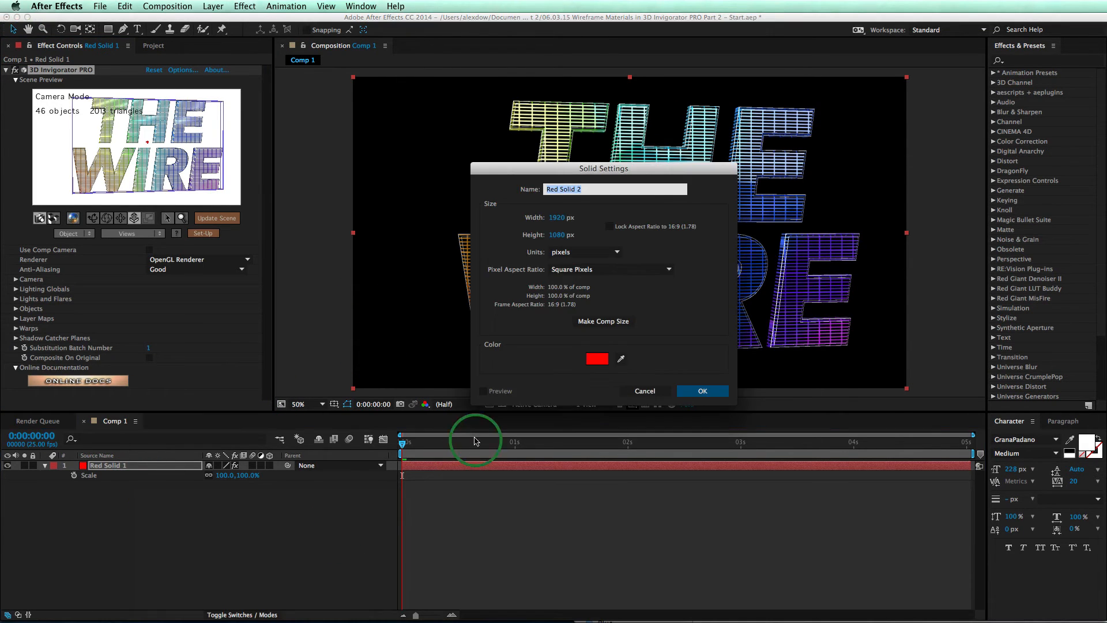
left_click(701, 391)
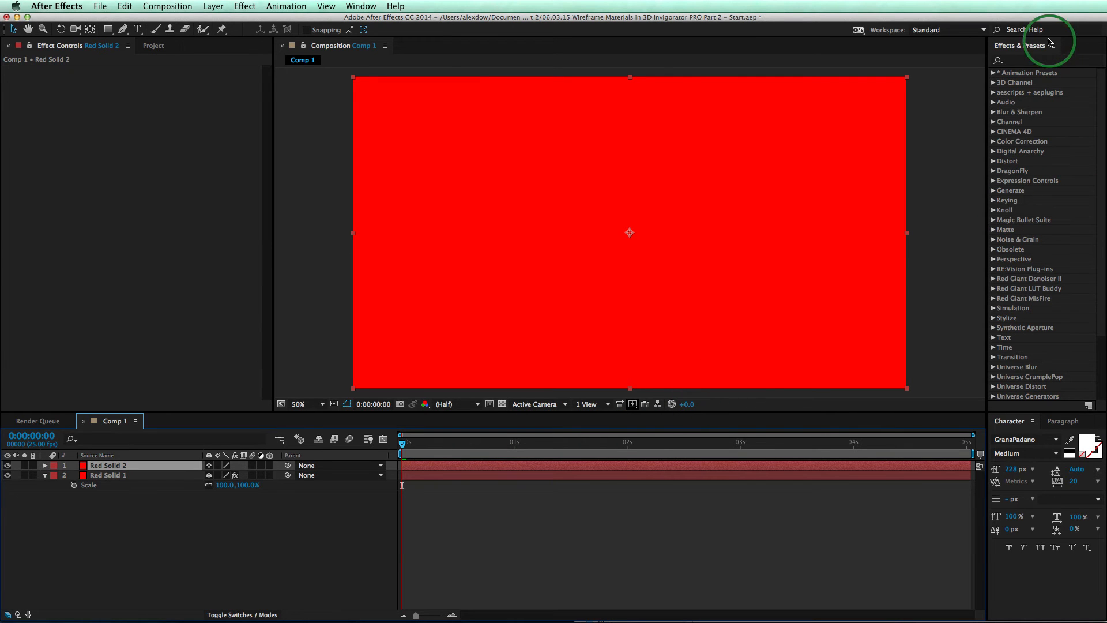
type("grad")
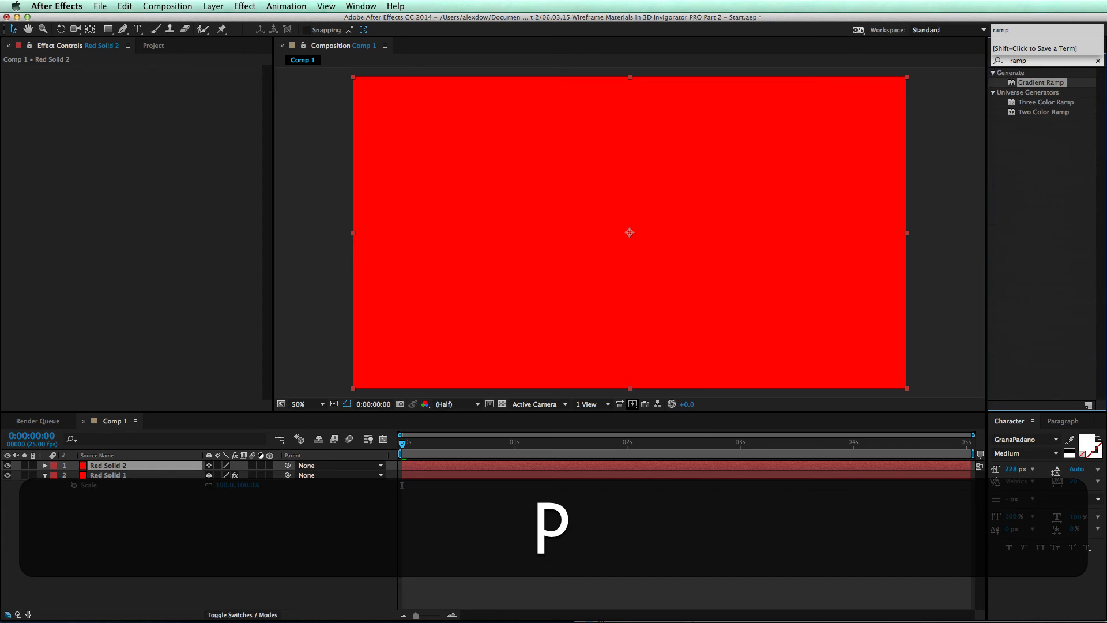
double_click(1039, 83)
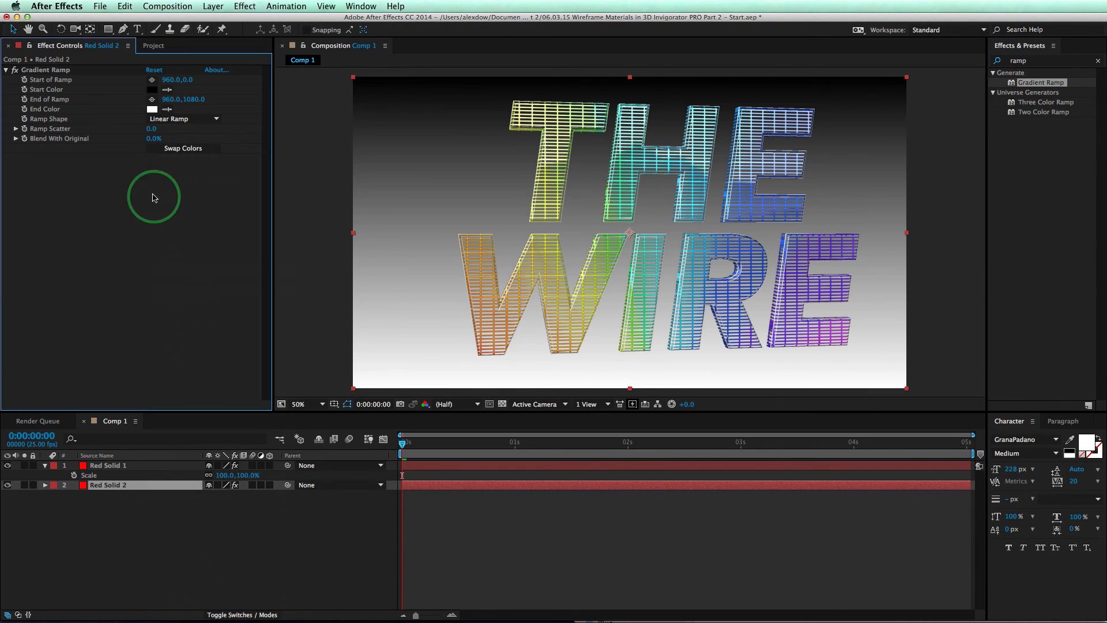
- Make the ramp radial with teal 007470 as start colour fading to black, adjusting the End of Ramp
left_click(183, 119)
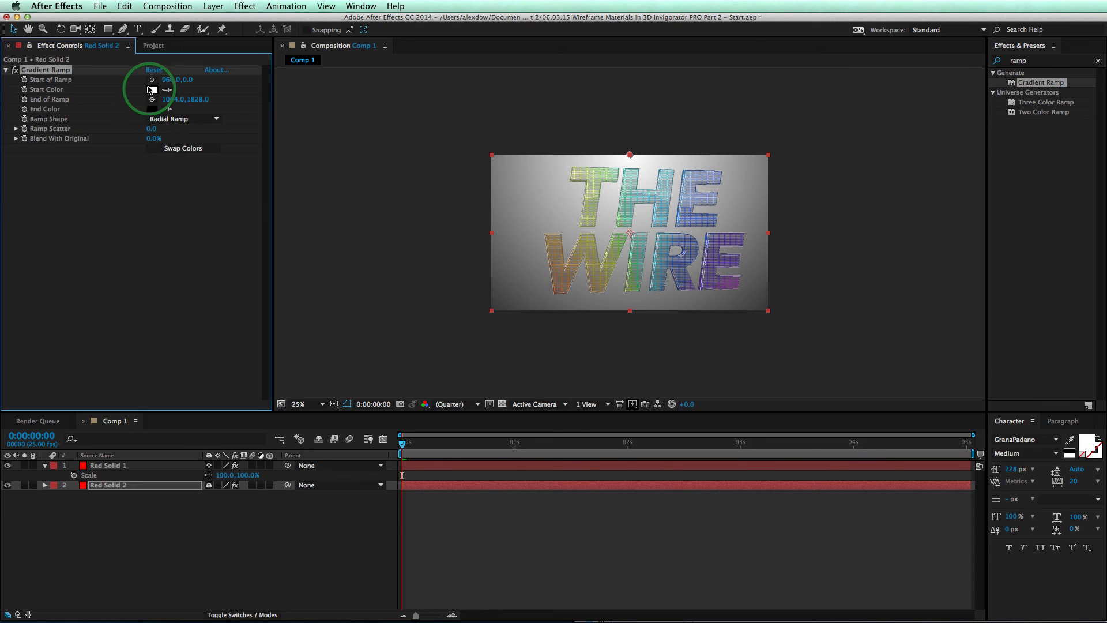
left_click(151, 88)
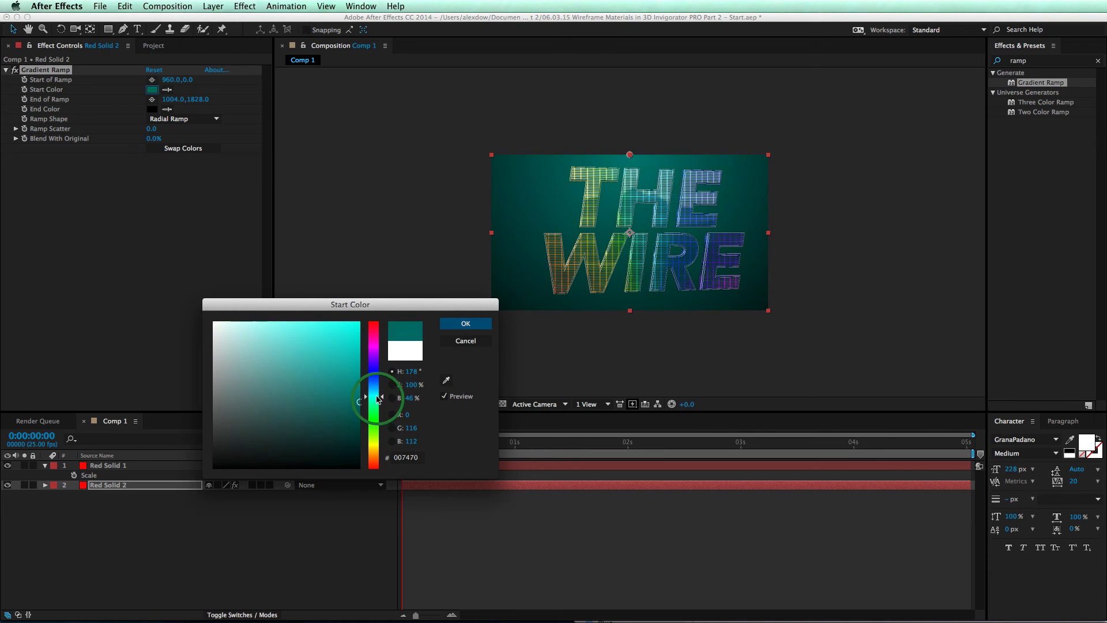
left_click(464, 322)
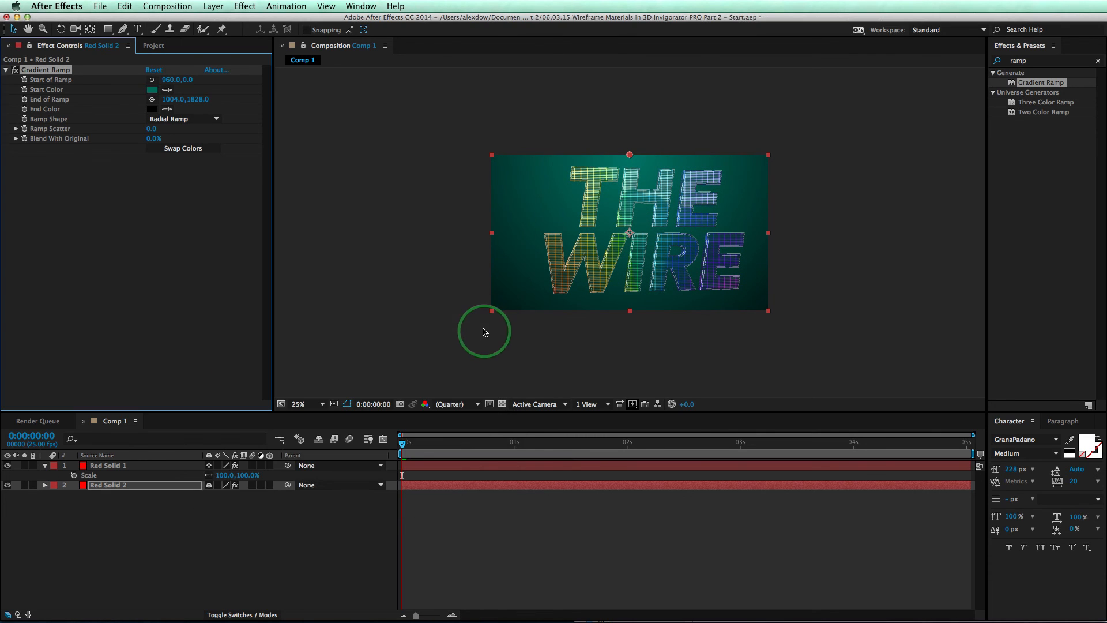
left_click(300, 403)
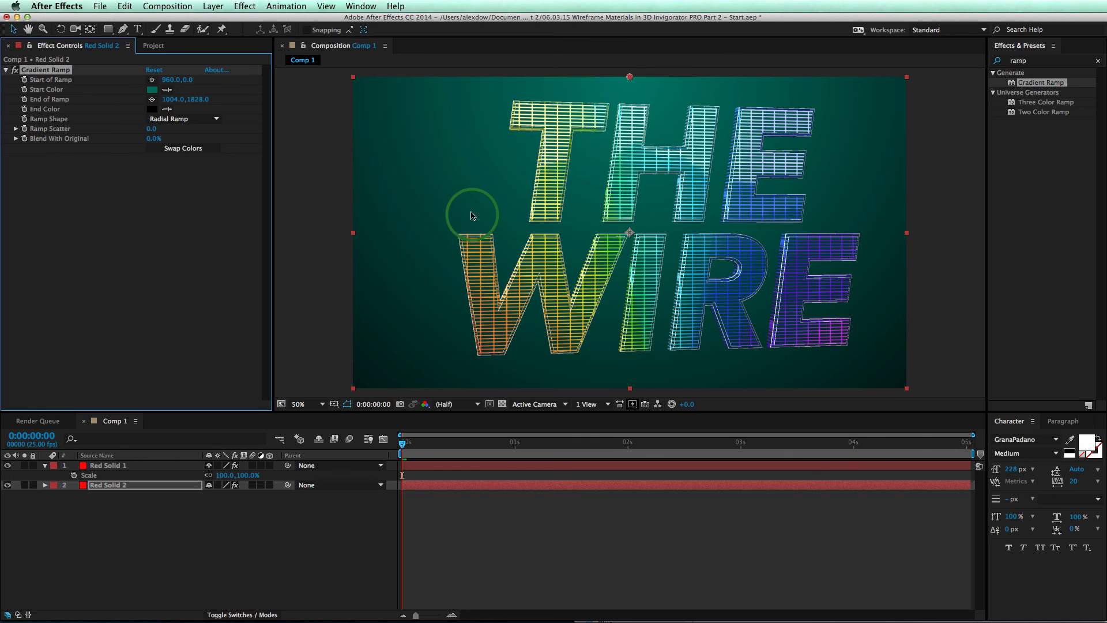
mouse_move(160, 403)
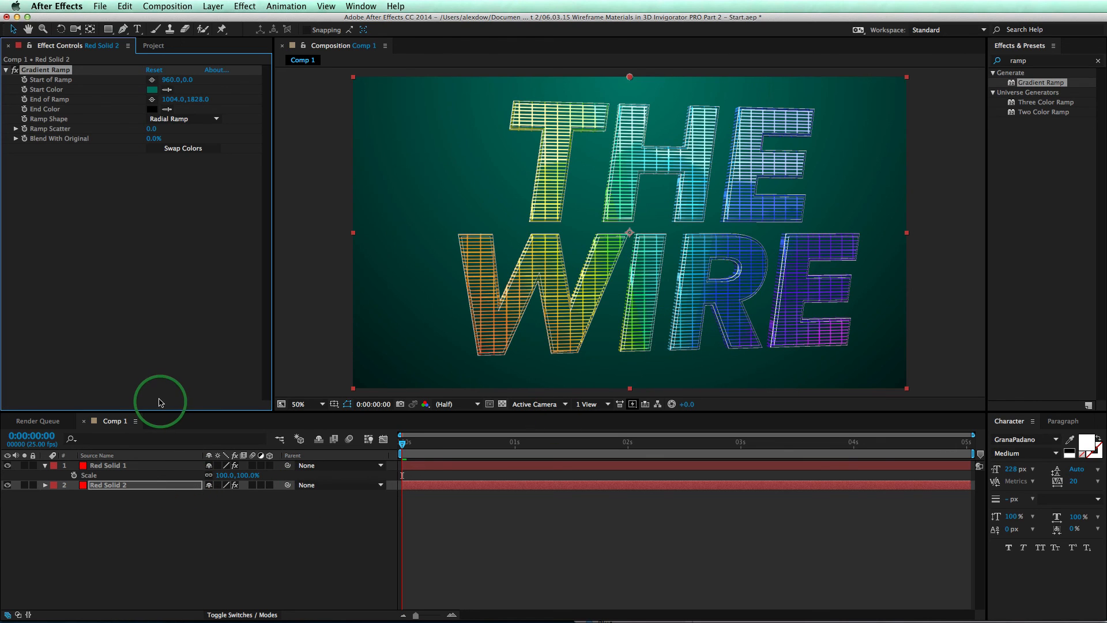
mouse_move(243, 382)
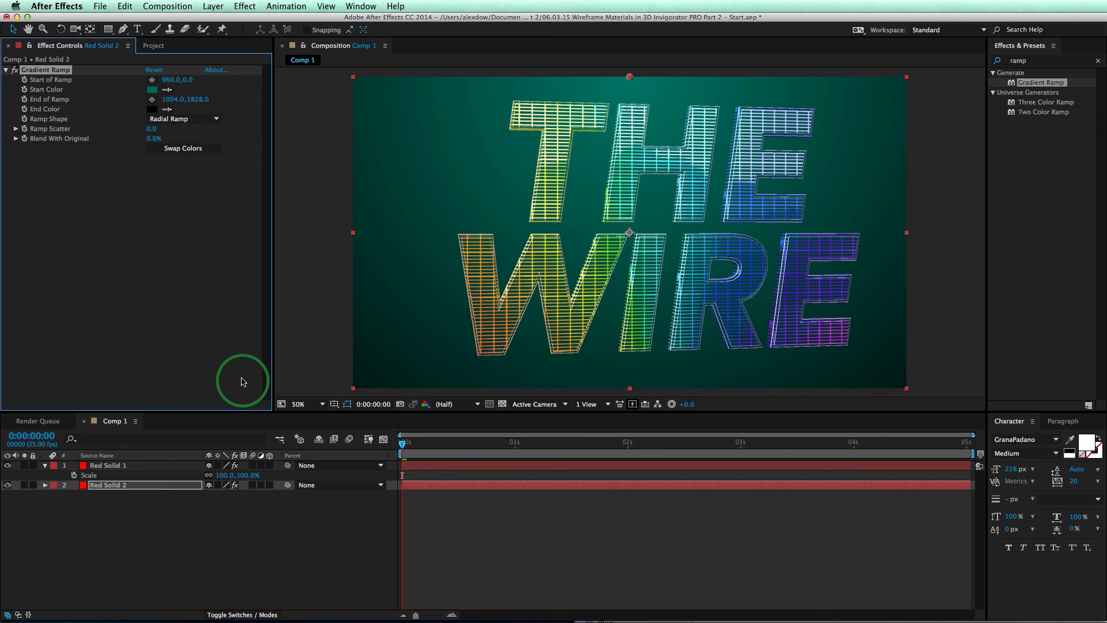